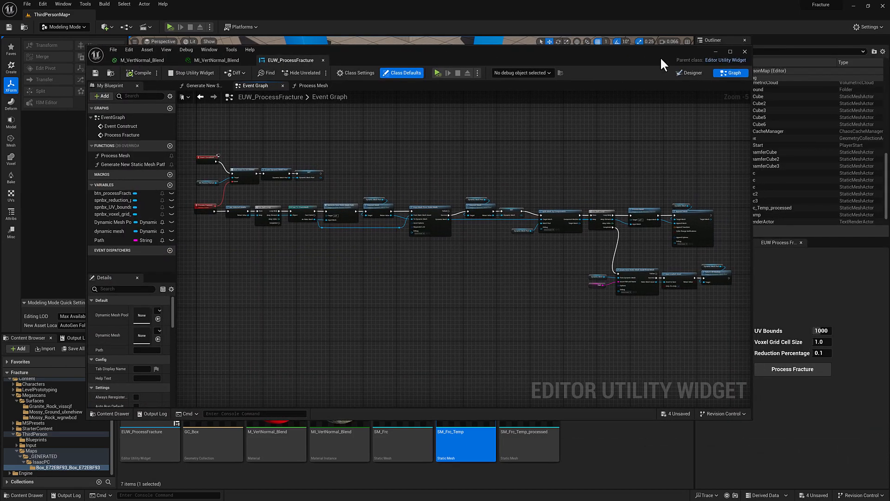
Review the Minimum/Maximum limits on spnbx_reduction_percentage in the Designer, then select the Canvas Panel
left_click(689, 72)
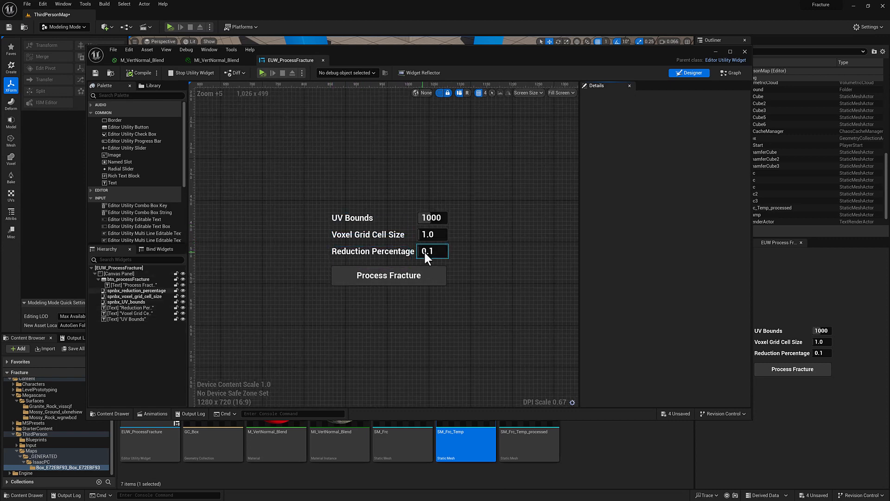
left_click(432, 250)
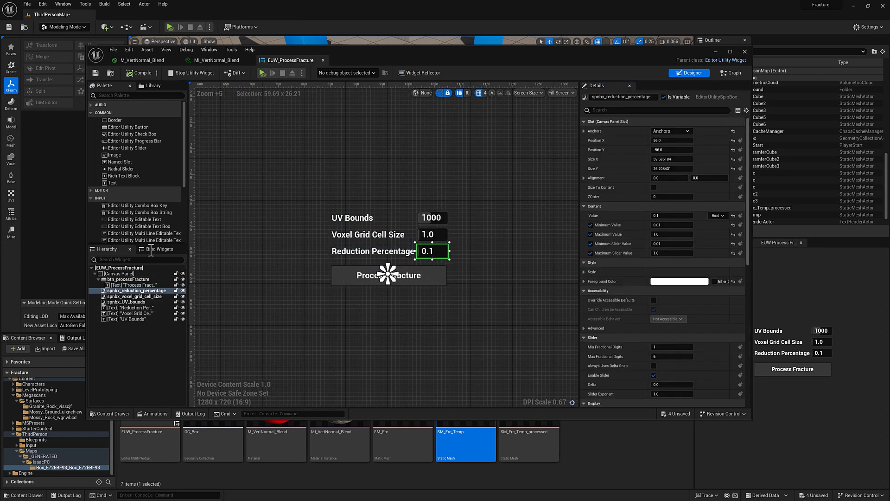
scroll("down", 3)
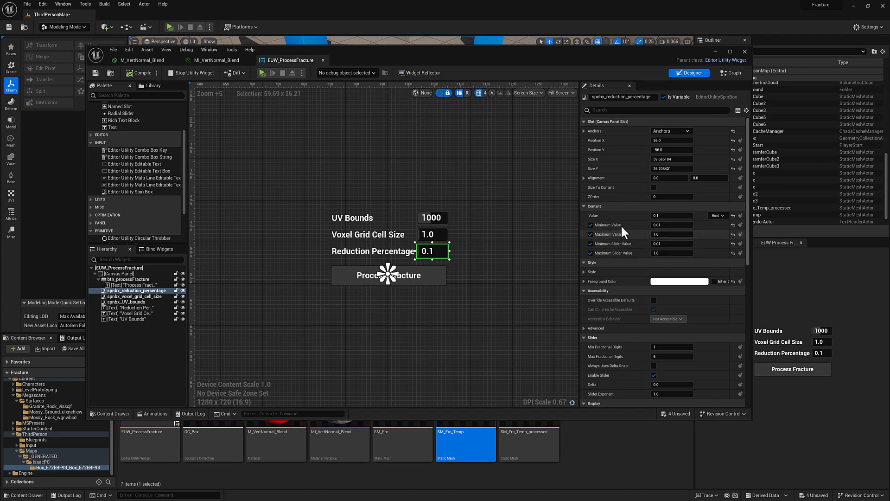
mouse_move(639, 251)
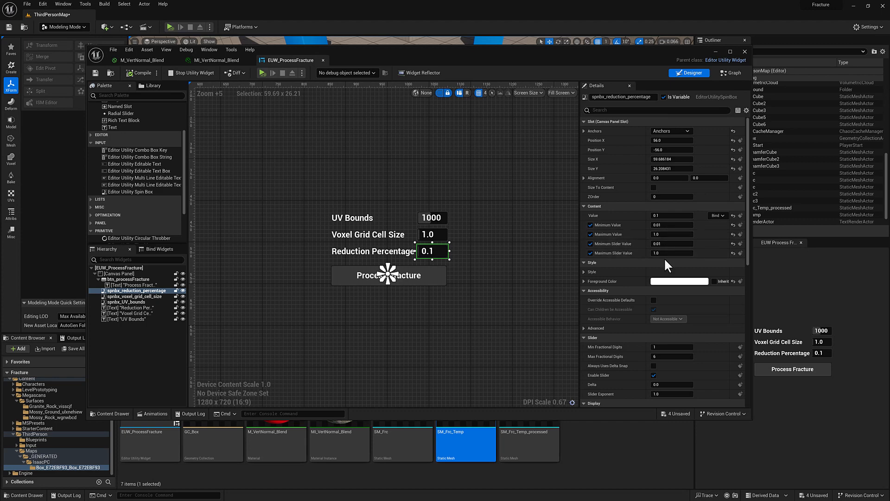
mouse_move(608, 186)
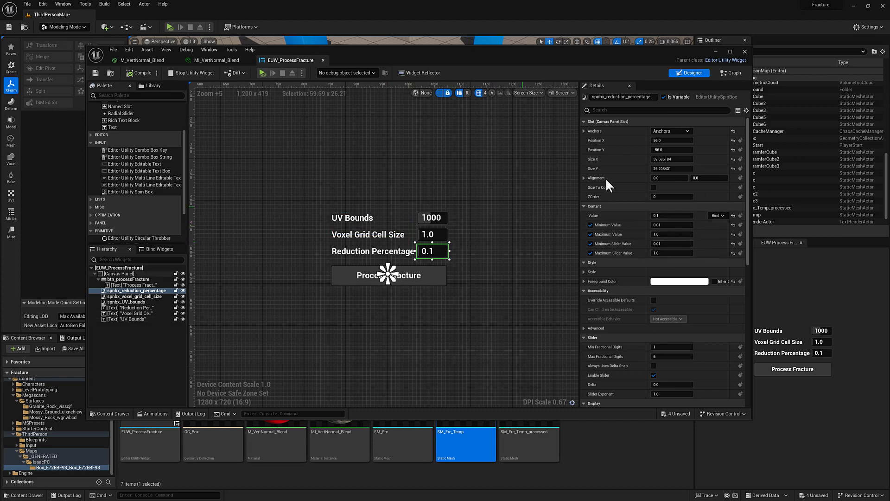
mouse_move(490, 206)
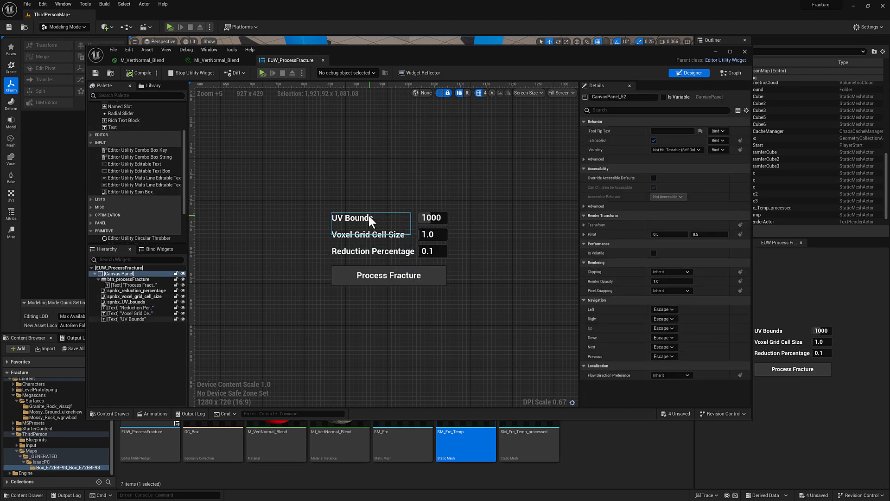
left_click(373, 250)
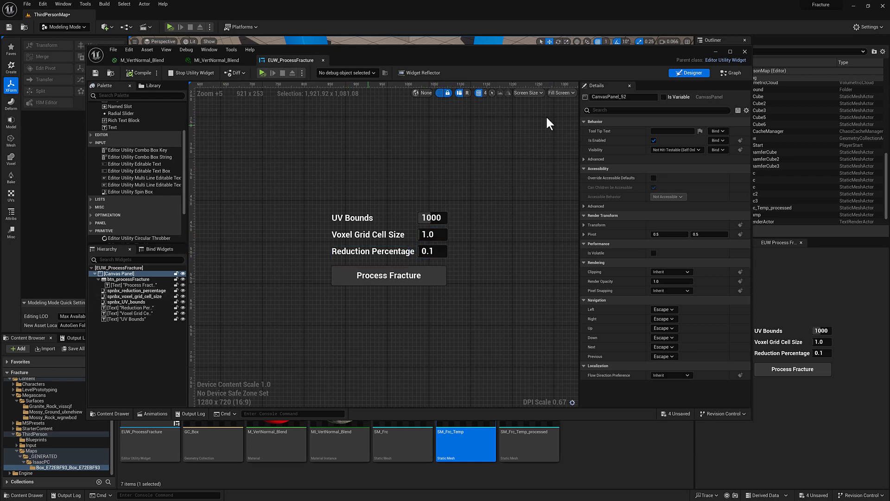
Route Input Mesh through an Apply Mesh Solidify node into the function's Output Mesh
left_click(731, 72)
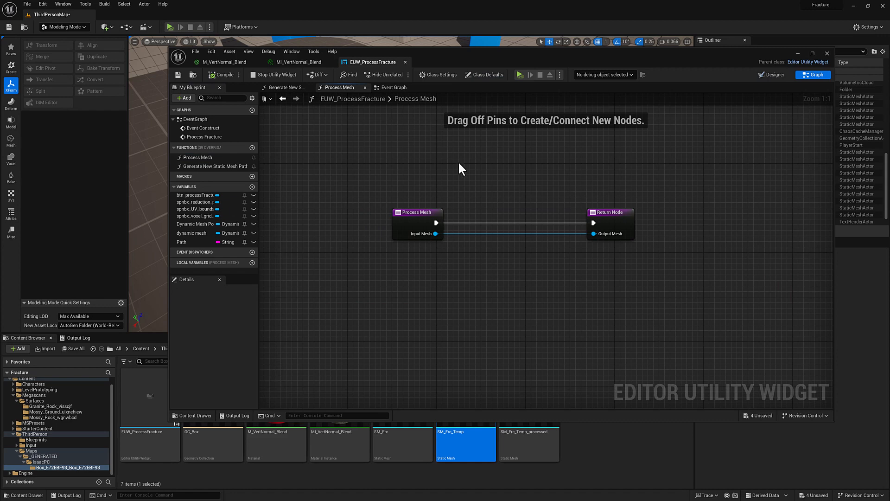
left_click_drag(434, 233, 477, 286)
type("v")
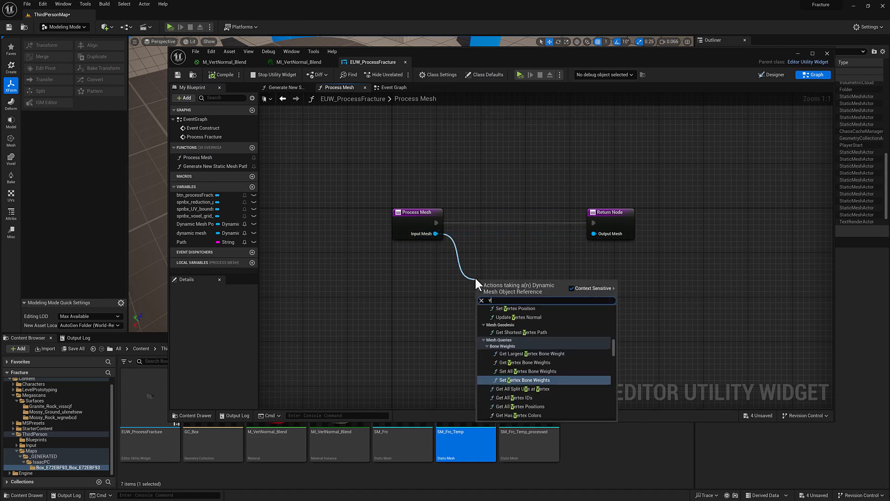
type("oxel")
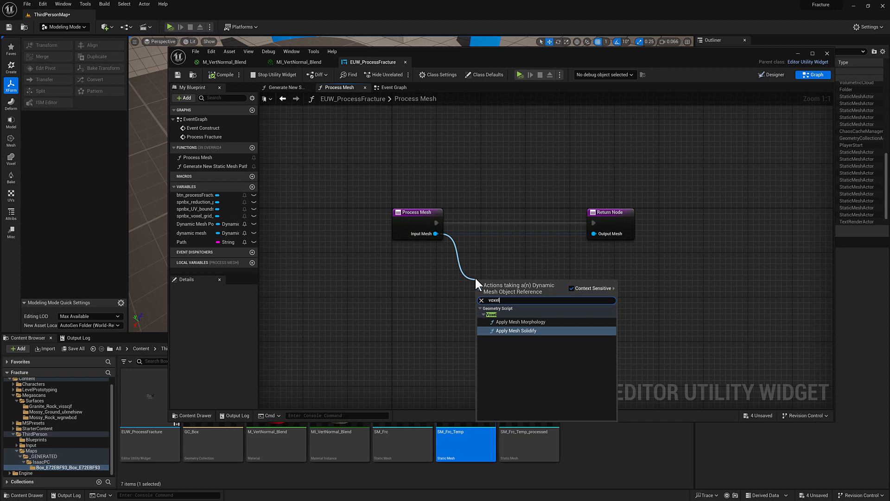
left_click(517, 330)
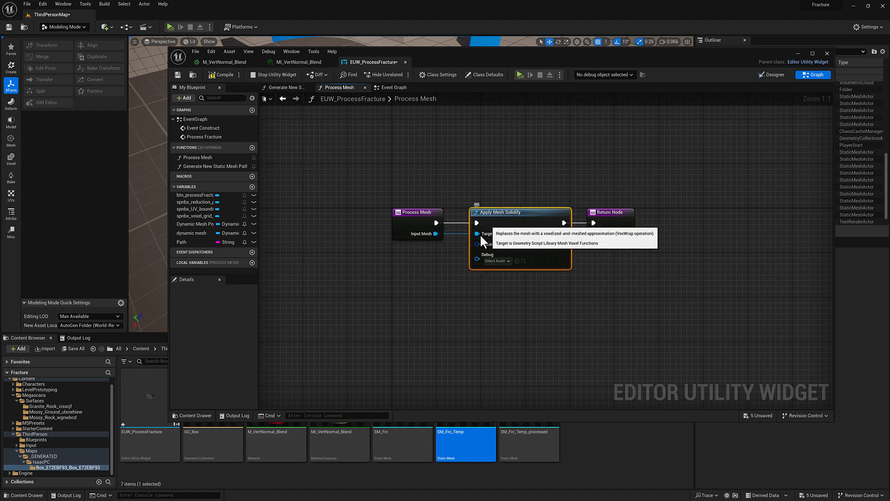
left_click_drag(477, 244, 417, 300)
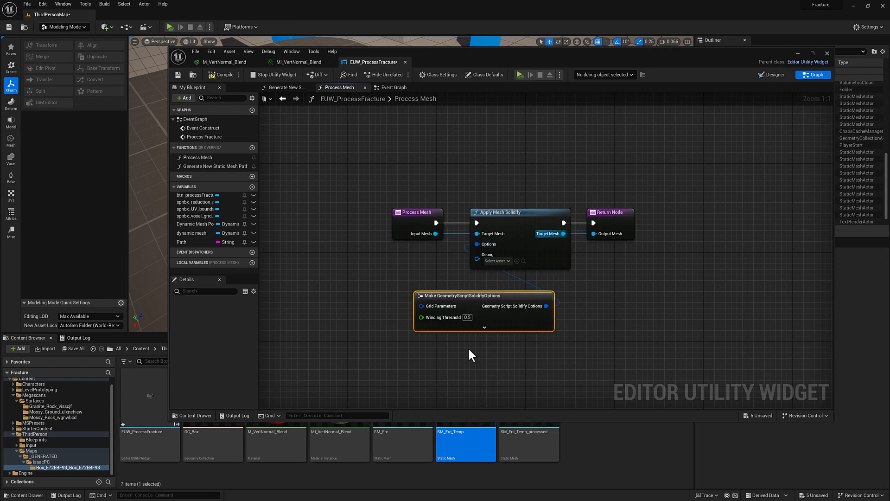
Expose Make GeometryScriptSolidifyOptions and Make GeometryScript3DGridParameters nodes feeding the solidify step
left_click_drag(482, 295, 373, 272)
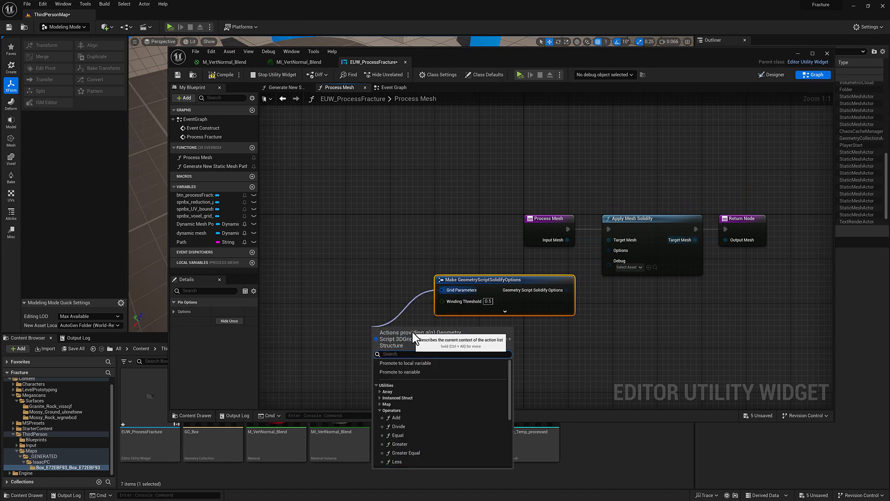
type("para")
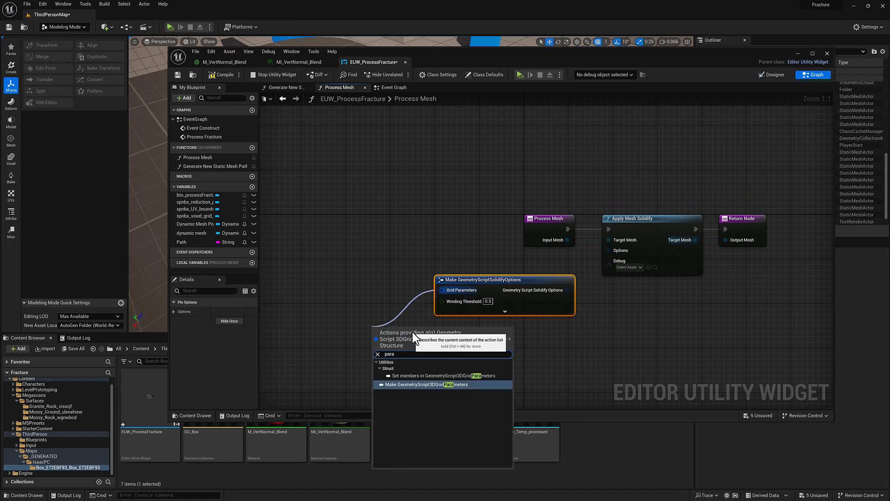
left_click(426, 384)
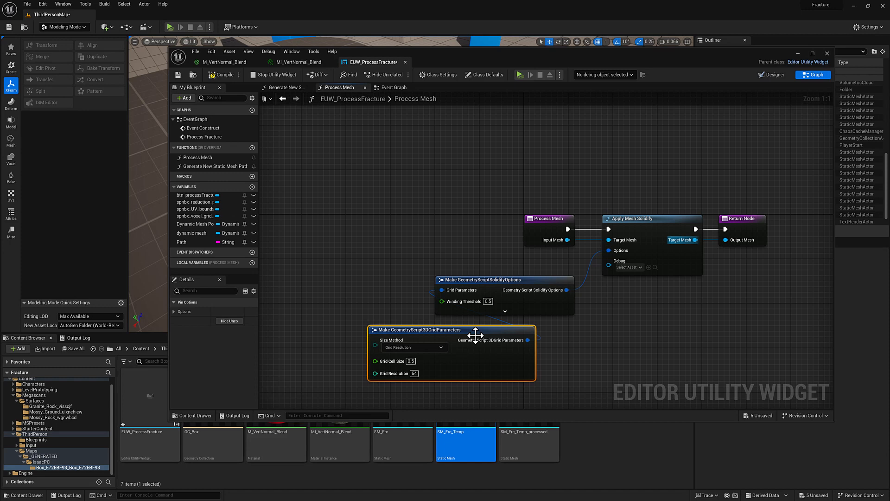
left_click_drag(474, 334, 339, 280)
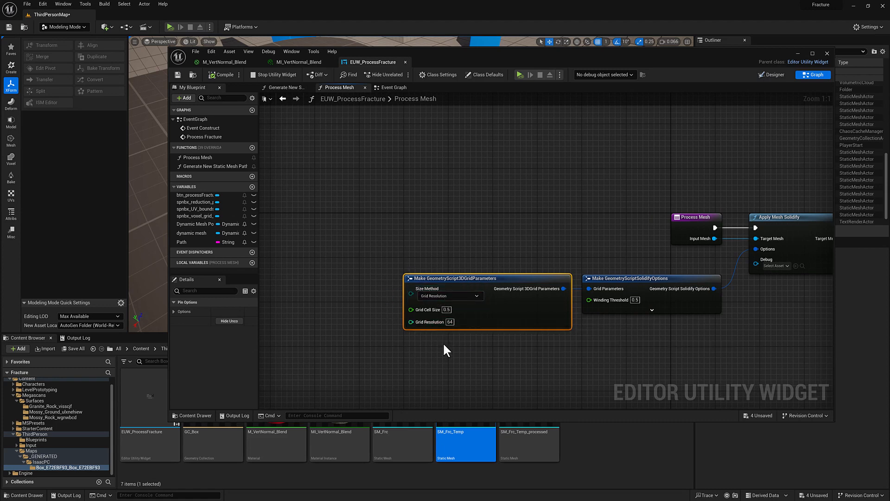
mouse_move(430, 325)
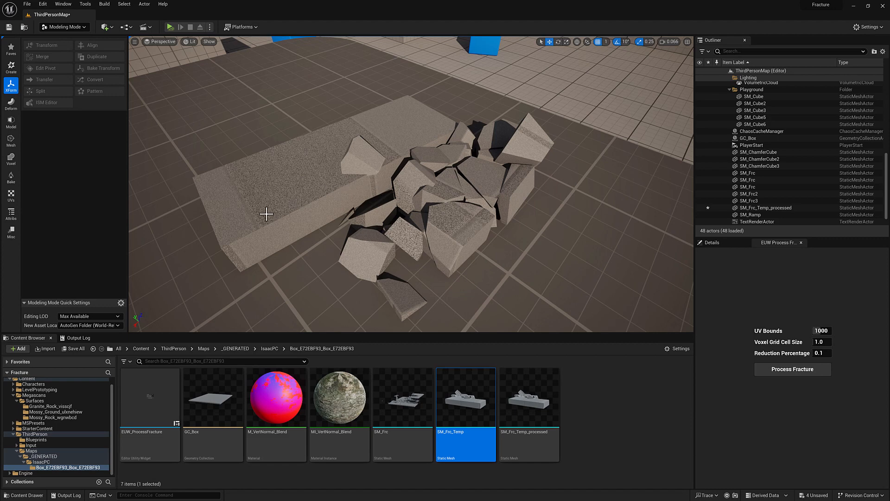
mouse_move(784, 379)
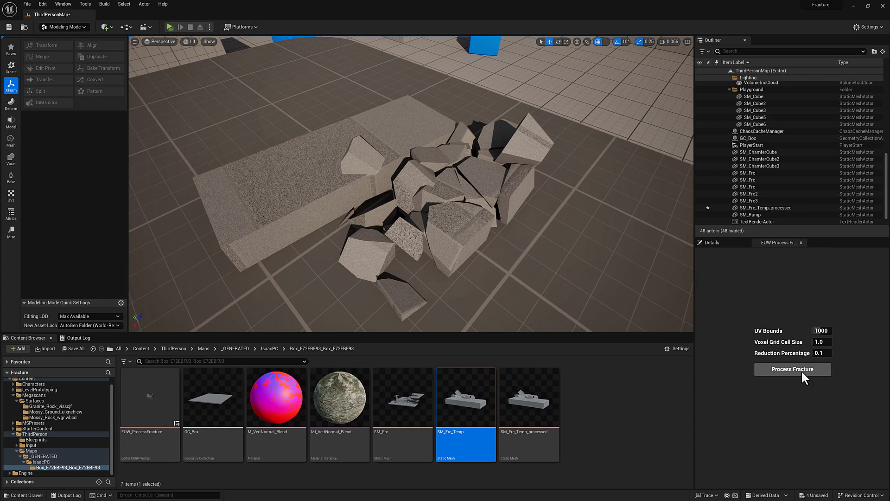
mouse_move(848, 341)
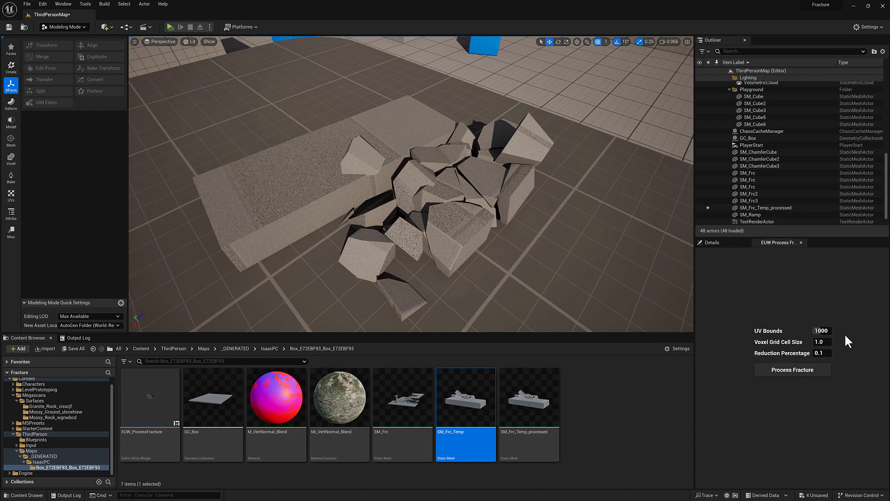
Run Process Fracture and view the voxelized pieces in wireframe in the level viewport
left_click(792, 369)
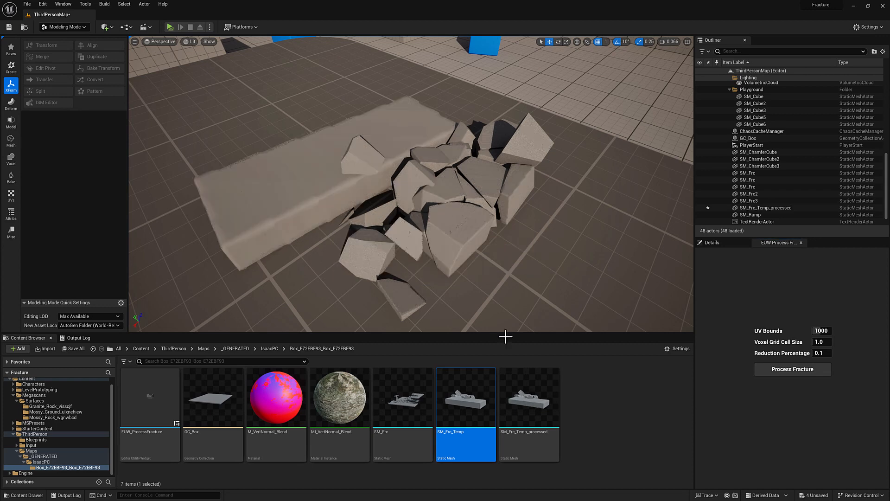
mouse_move(469, 412)
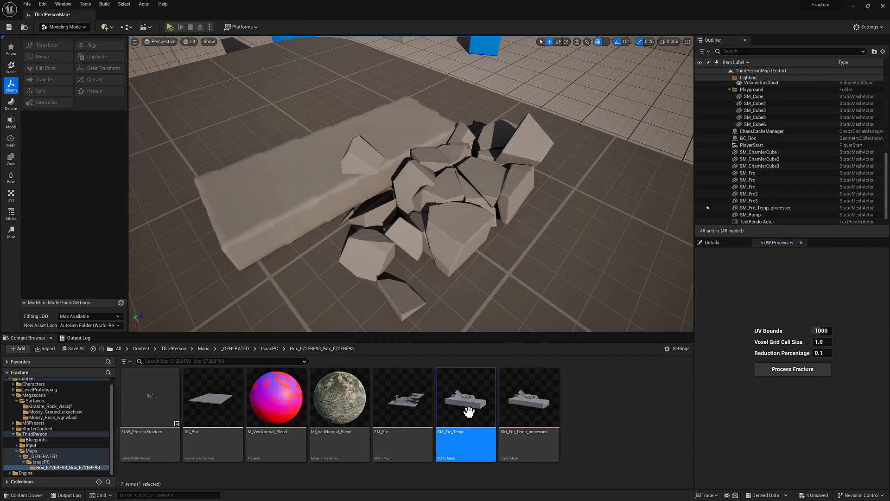
mouse_move(525, 412)
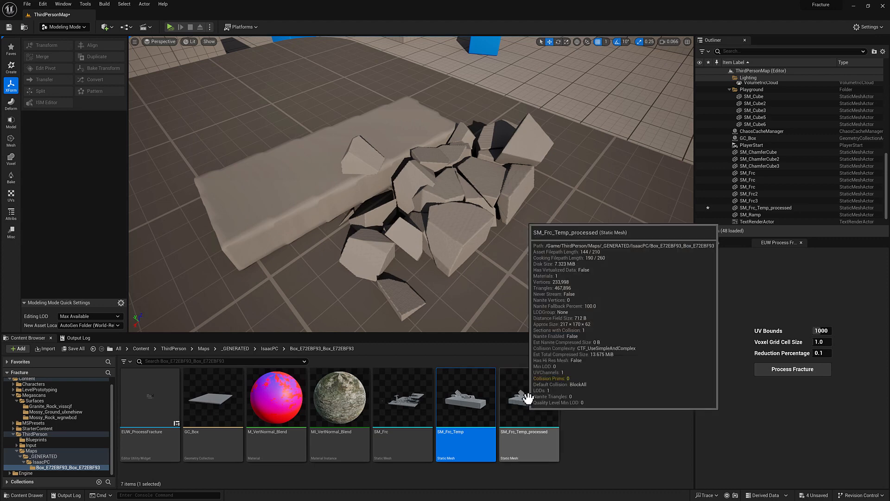
mouse_move(483, 420)
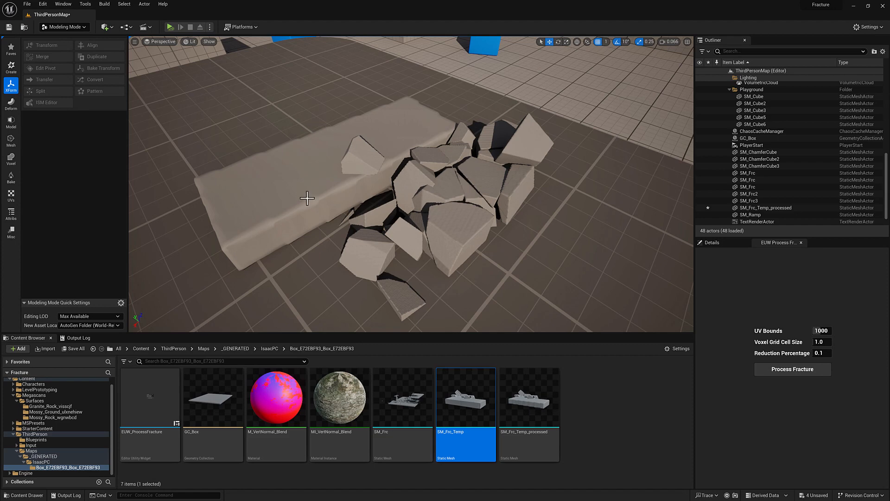
left_click(209, 42)
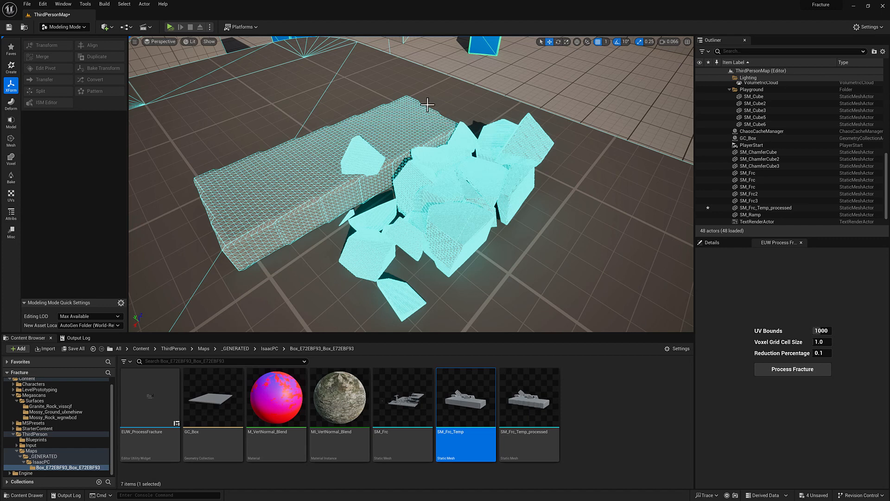
mouse_move(393, 252)
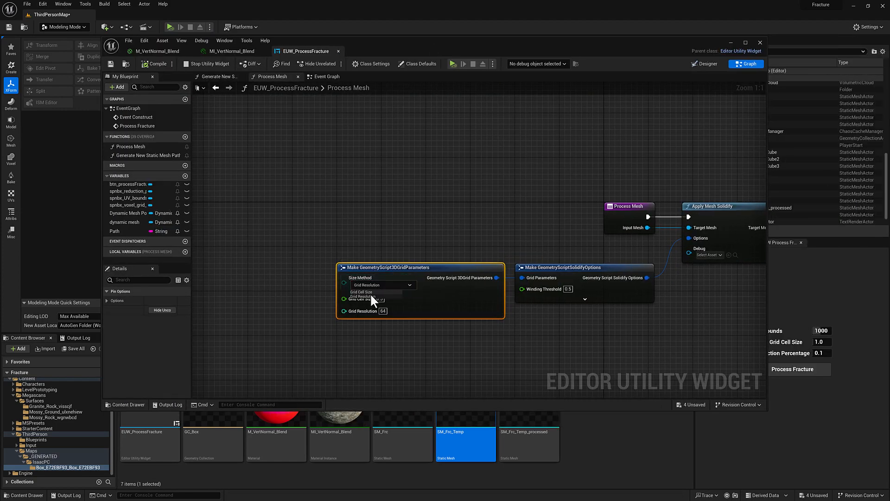
Set the grid parameters' Size Method to Grid Cell Size and rerun Process Fracture
left_click(362, 291)
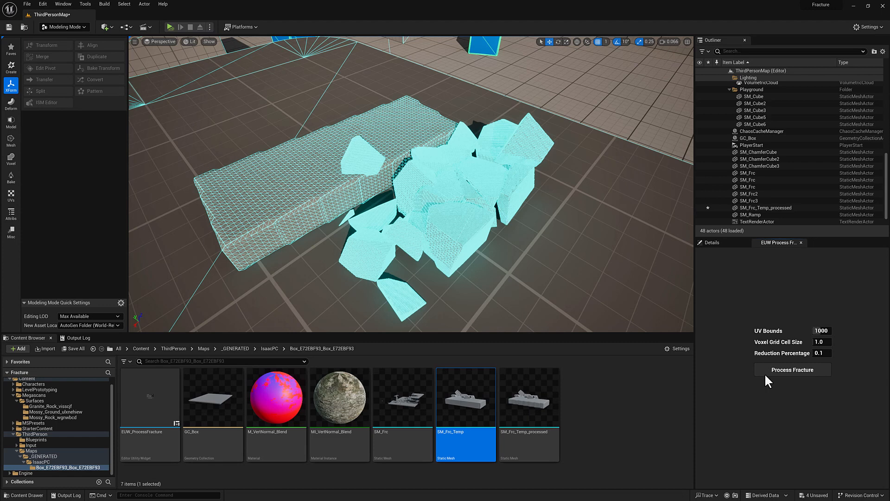
left_click(791, 369)
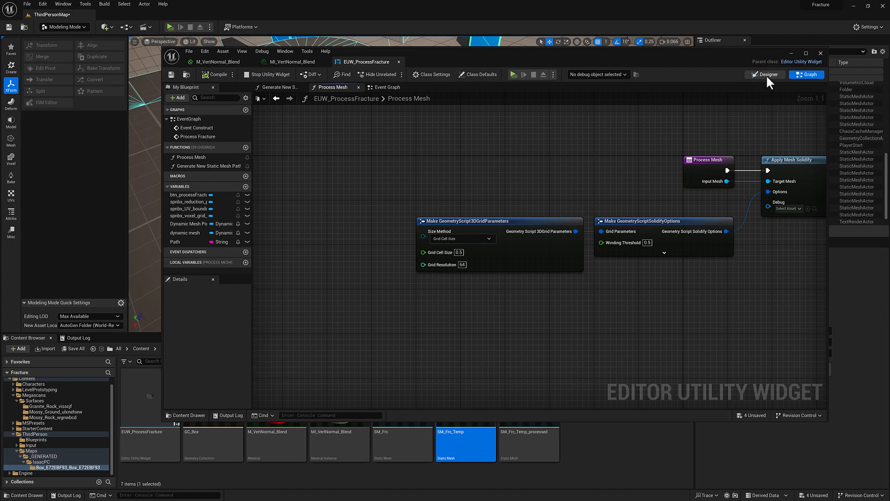
Feed spnbx_voxel_grid_cell_size's Get Value into Grid Cell Size instead of the fixed 0.5
left_click(765, 74)
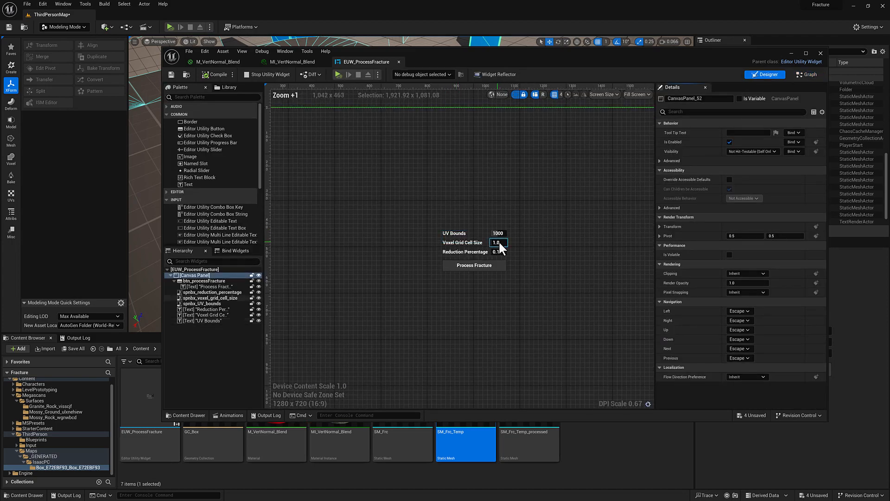
left_click(498, 243)
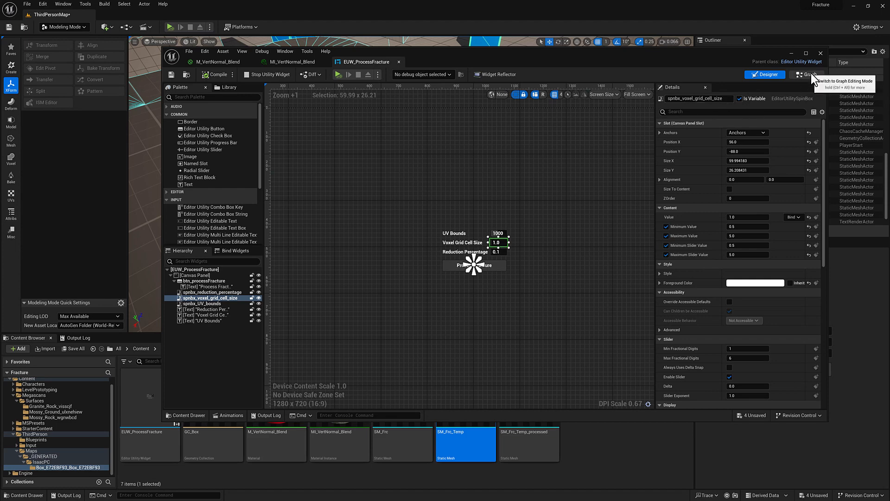
left_click(807, 74)
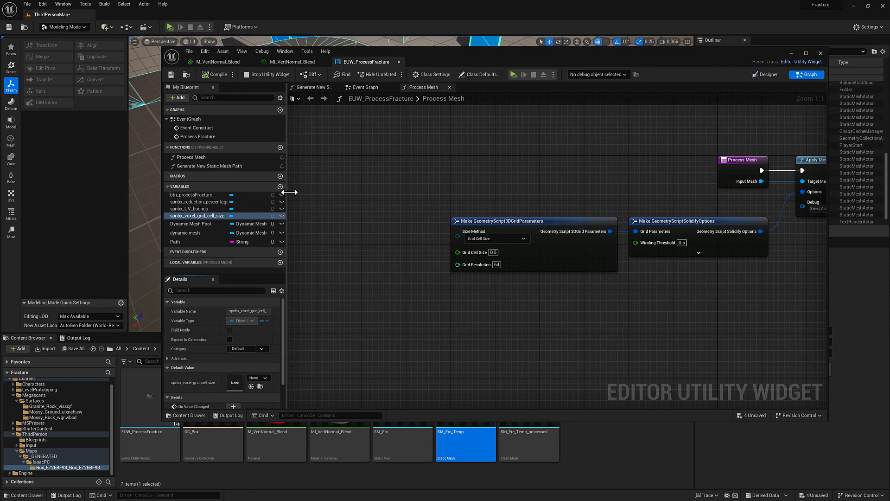
mouse_move(192, 221)
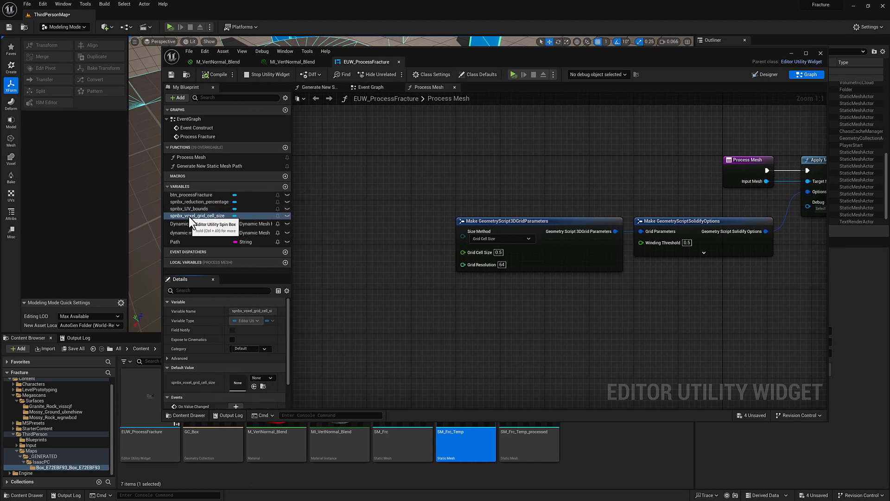
mouse_move(428, 243)
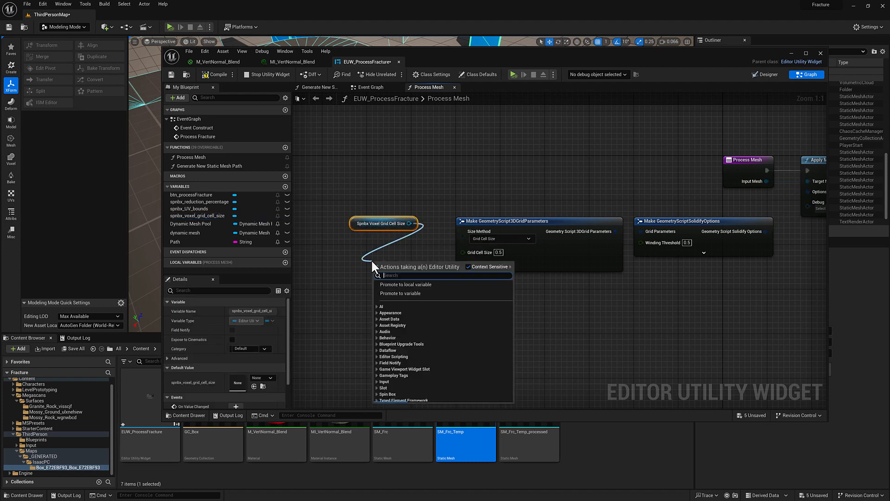
type("get")
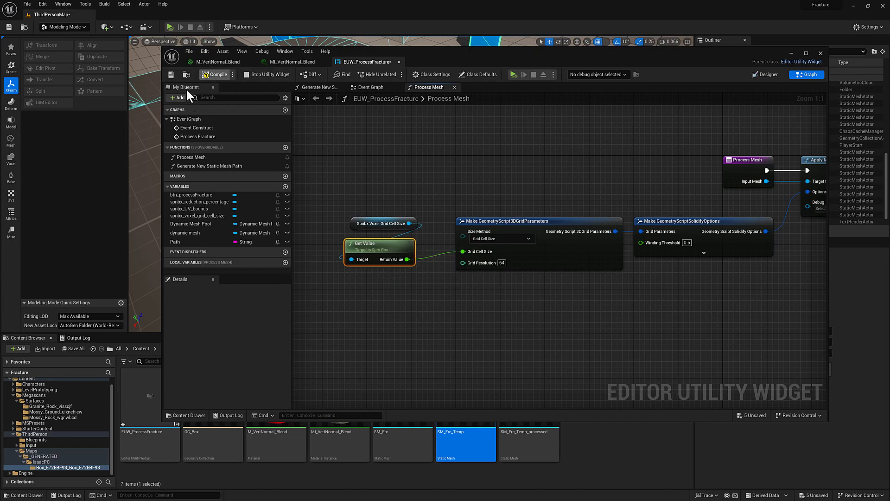
Compile, reprocess the pieces at Voxel Grid Cell Size 5.0 then 1.0, and show them Lit
left_click(212, 74)
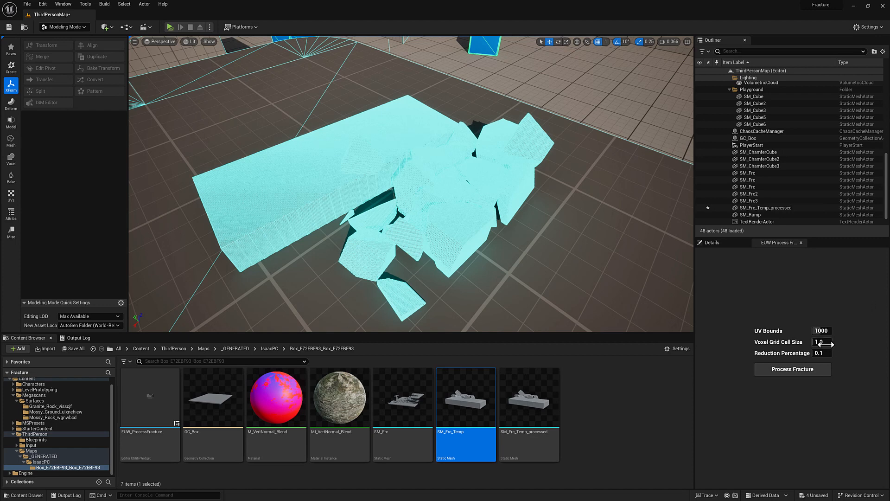
type("5.0")
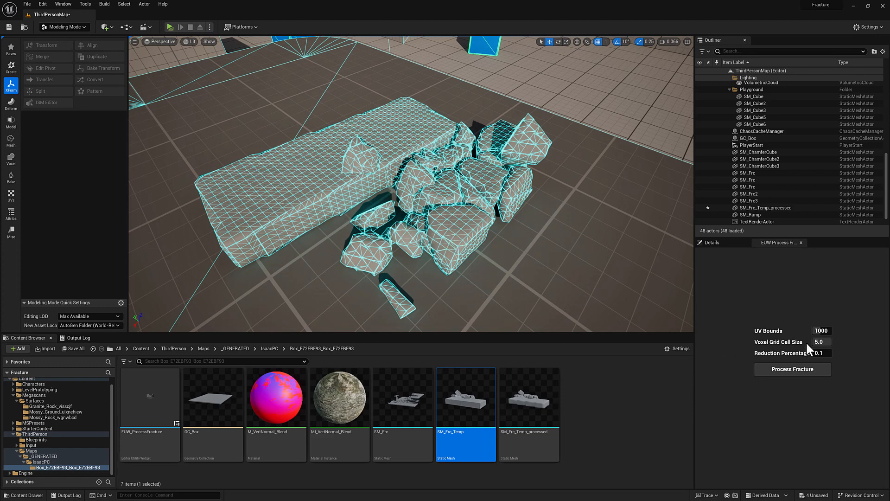
left_click(821, 341)
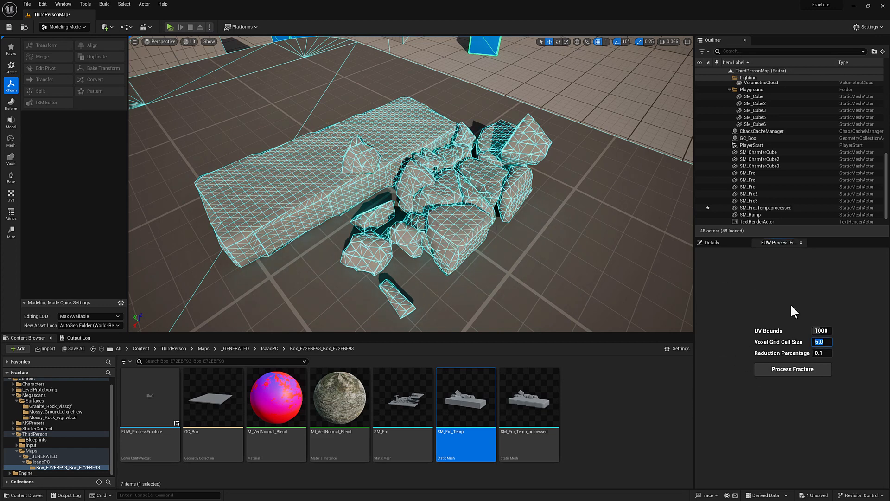
type("1.0")
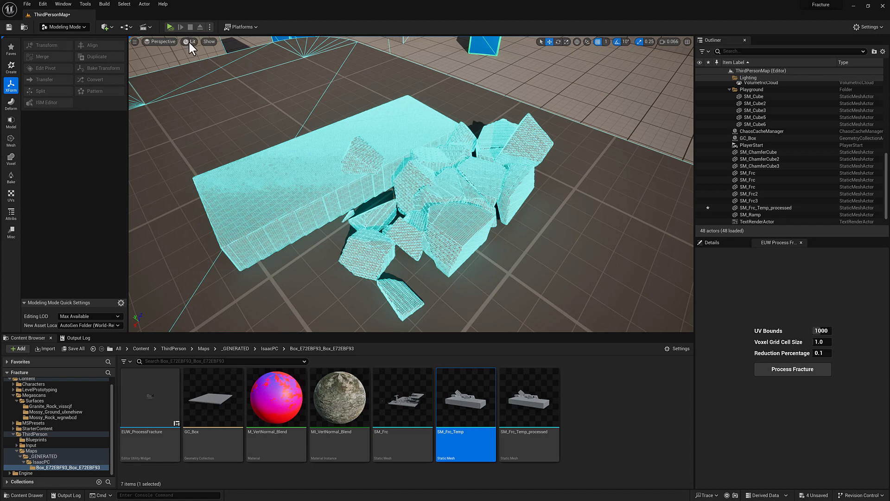
left_click(210, 42)
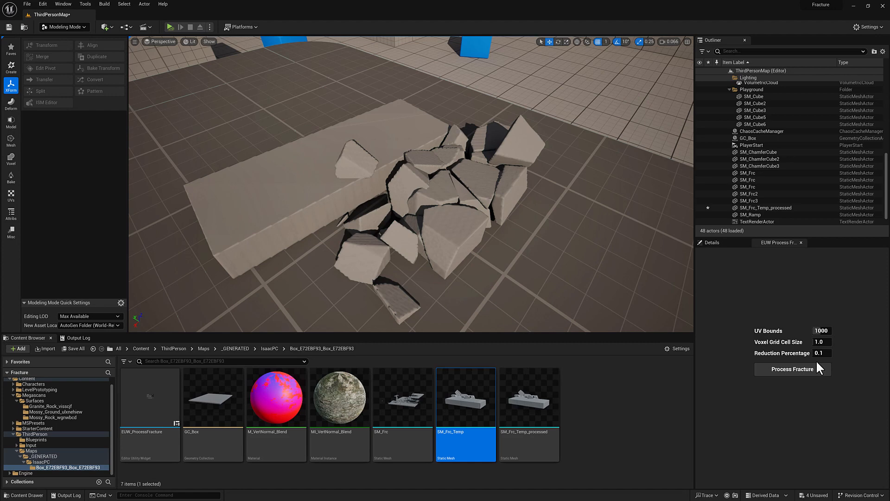
mouse_move(368, 178)
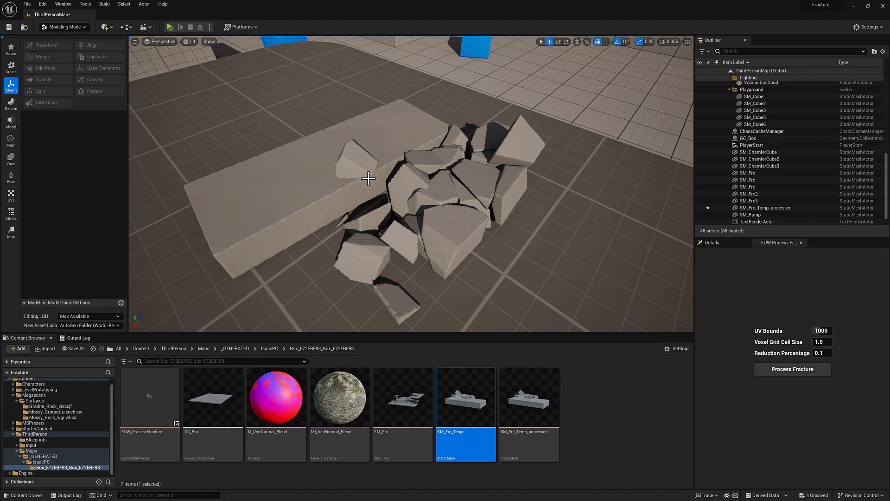
mouse_move(431, 213)
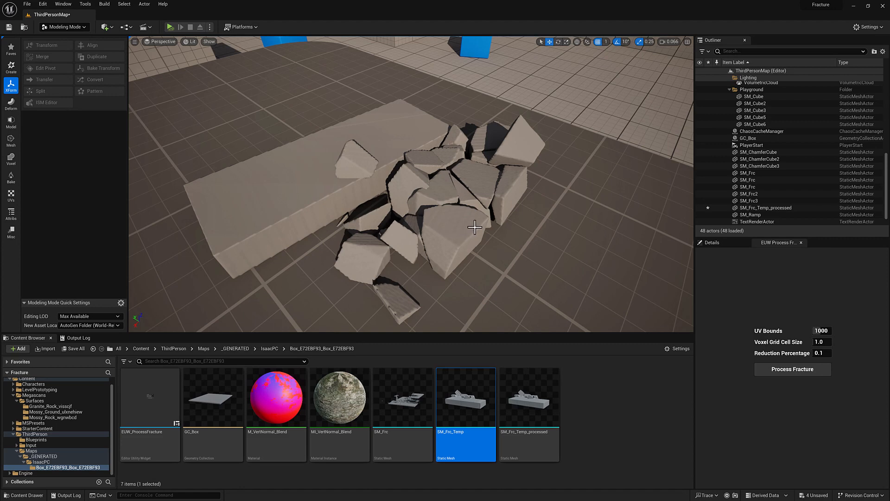
mouse_move(469, 228)
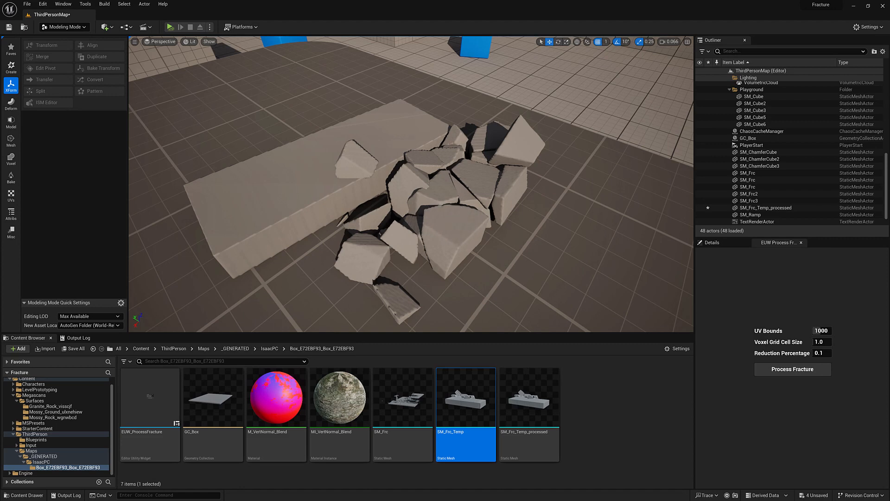
Add an Apply Simplify to Triangle Count node off Apply Mesh Solidify's Target Mesh in Process Mesh
double_click(149, 397)
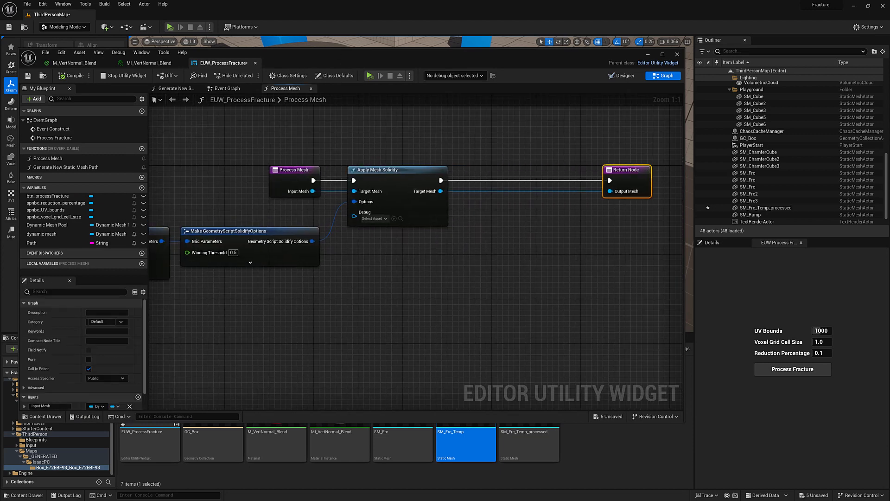
left_click_drag(439, 191, 449, 233)
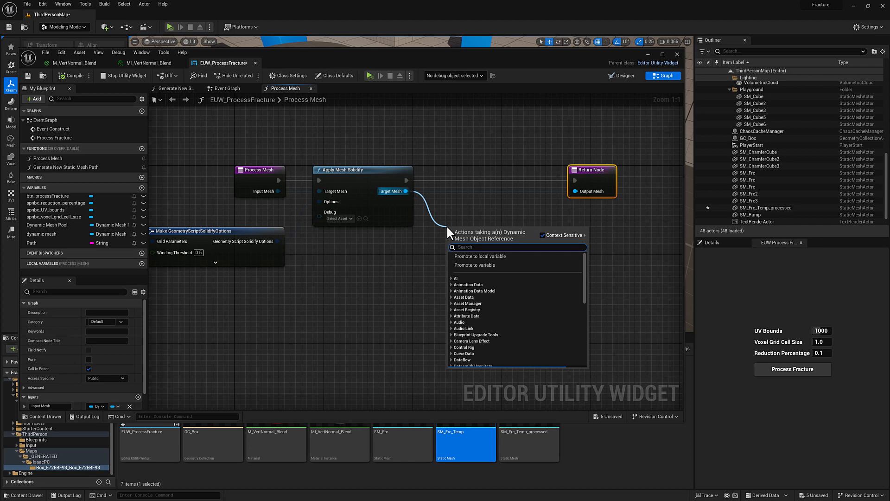
type("simp")
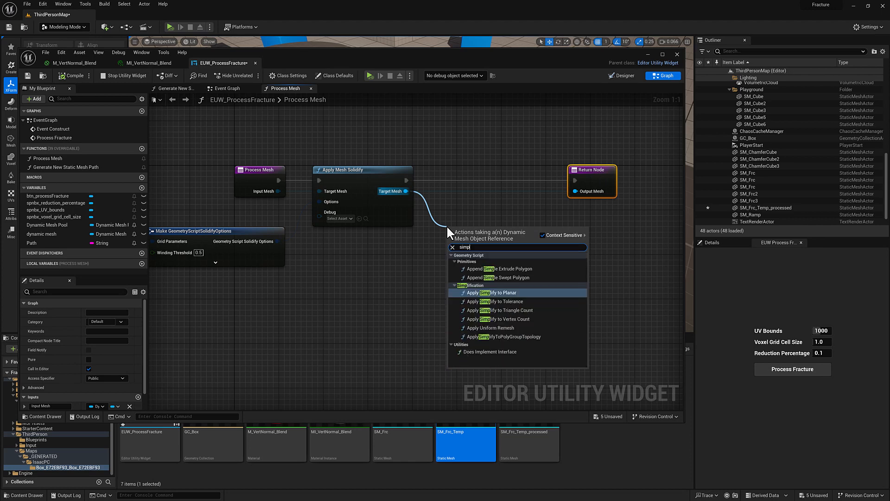
left_click(496, 310)
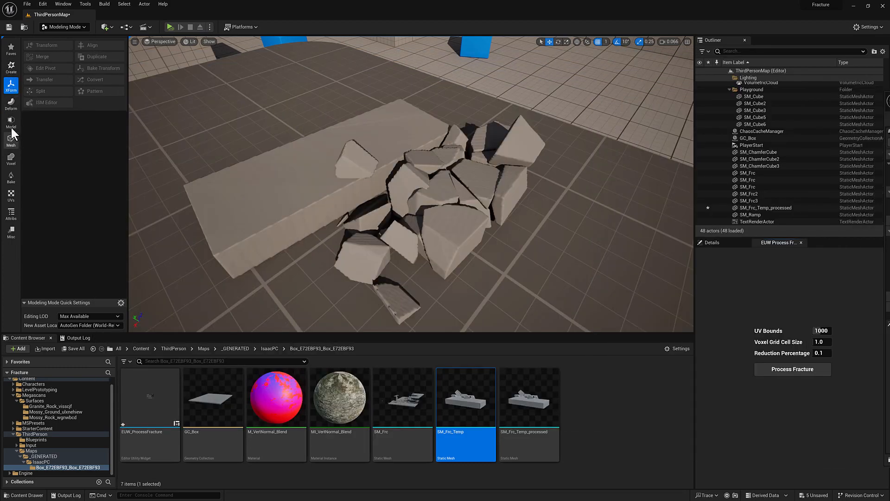
Show the Mesh modeling tools' Simplify entry, then wire the simplify node between solidify and the Return Node
left_click(11, 138)
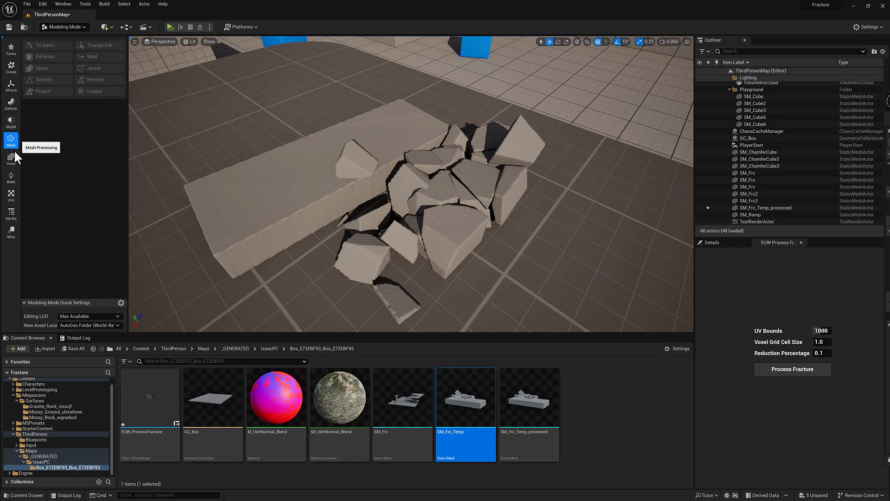
mouse_move(61, 84)
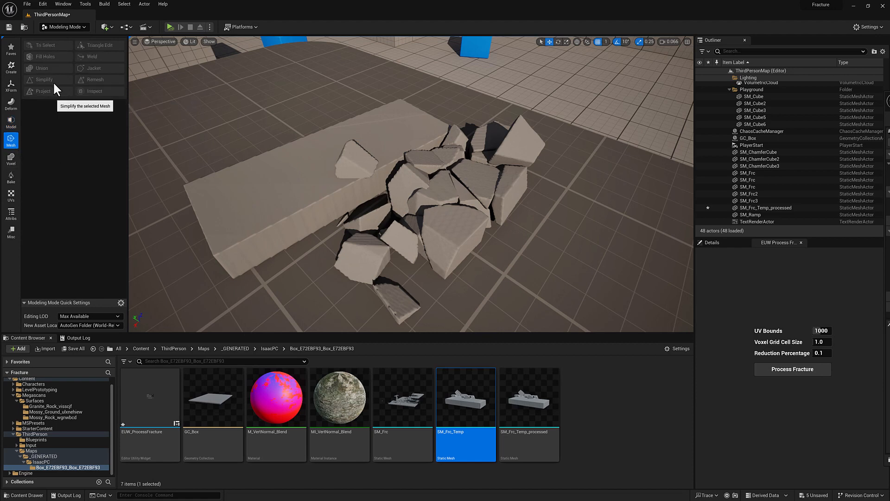
mouse_move(67, 85)
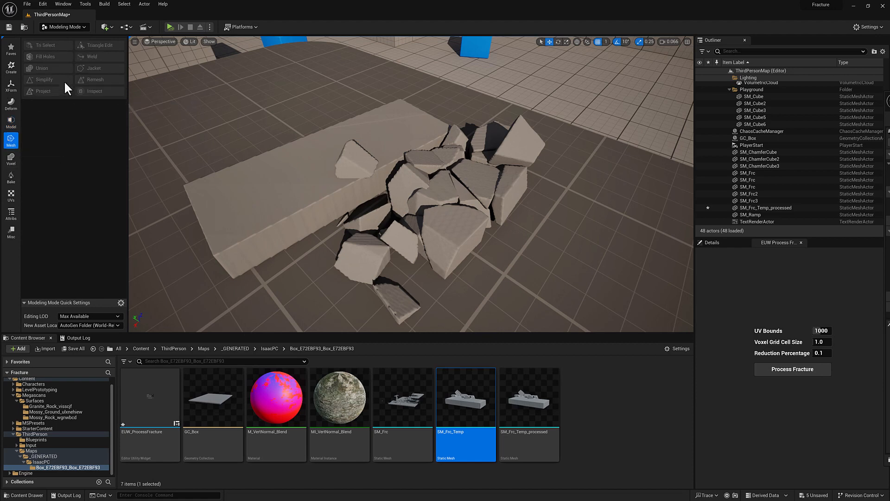
double_click(149, 397)
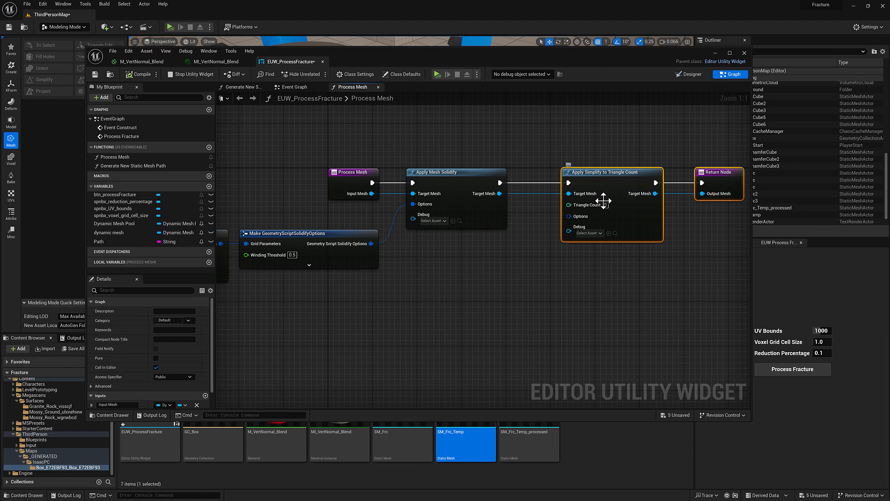
mouse_move(609, 199)
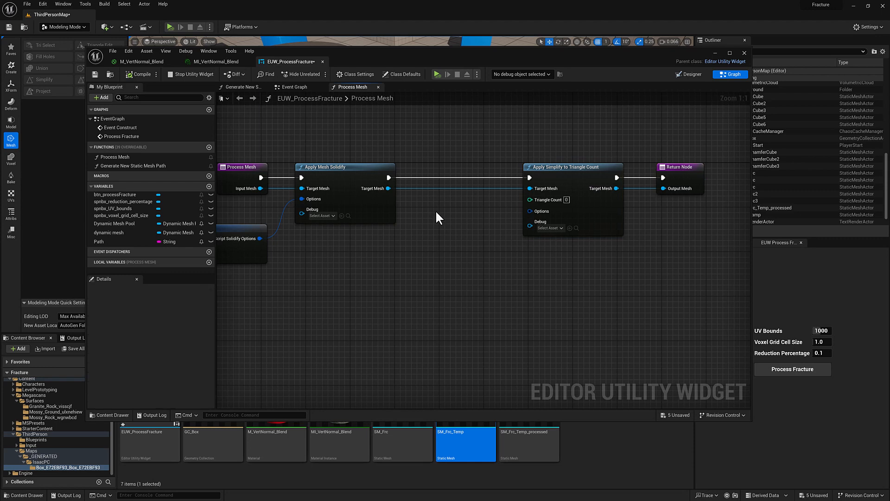
Add a Get Num Triangle IDs node reading the solidified mesh's triangle count
left_click_drag(436, 218, 398, 271)
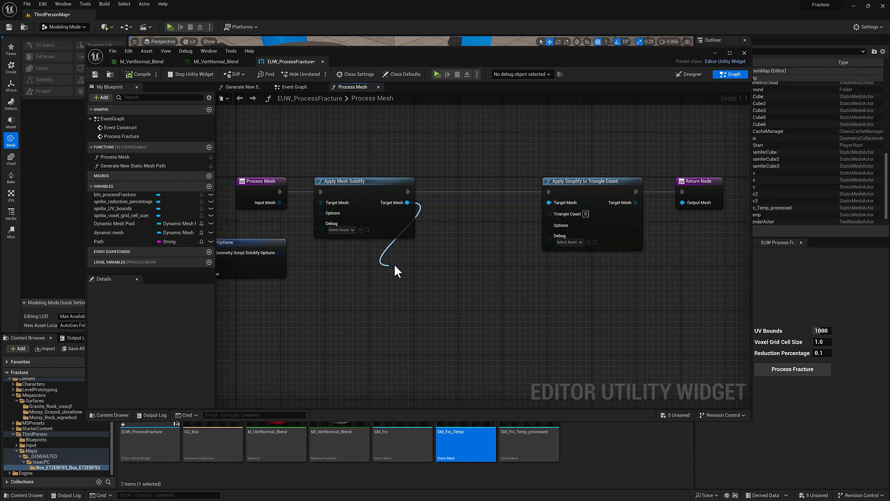
left_click(390, 265)
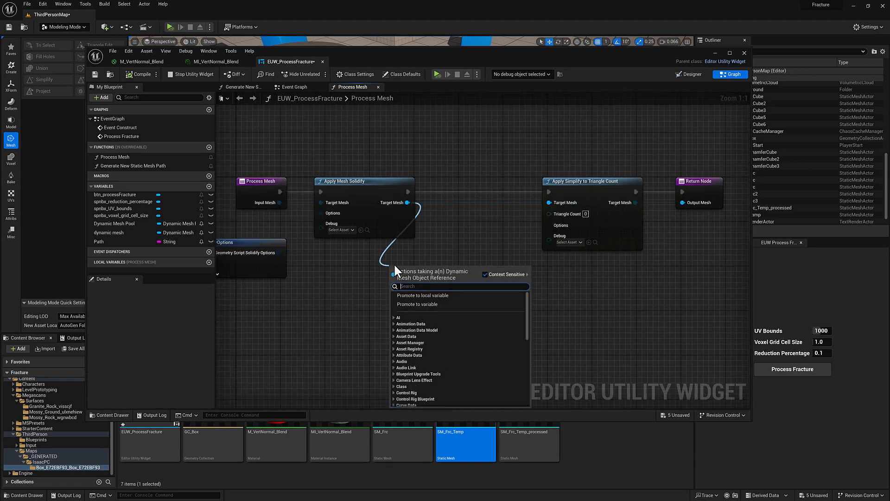
type("ge")
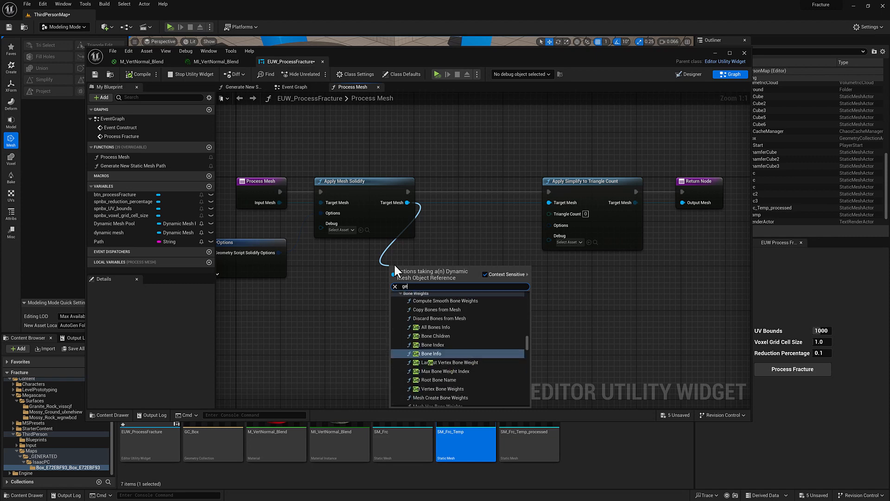
type("et num tria")
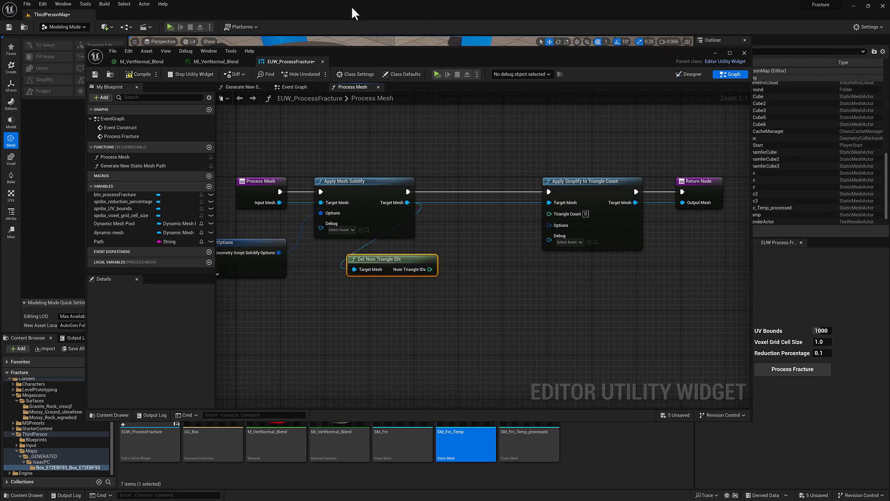
left_click(688, 74)
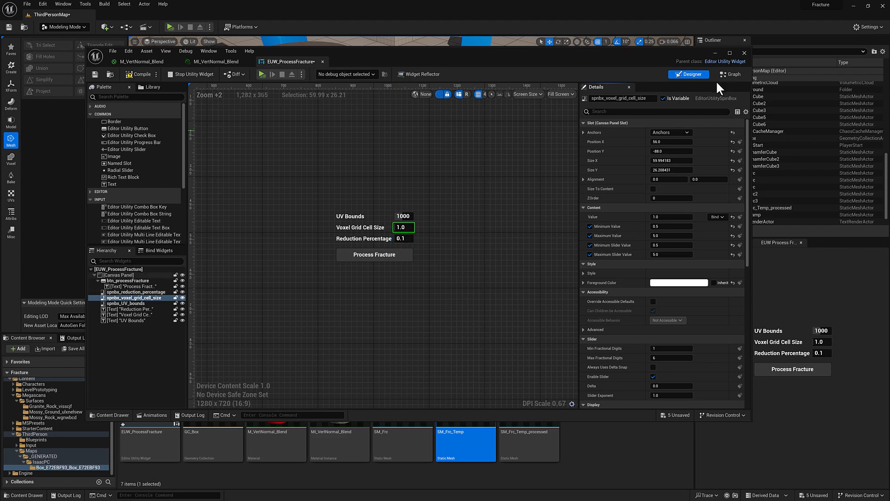
left_click(733, 74)
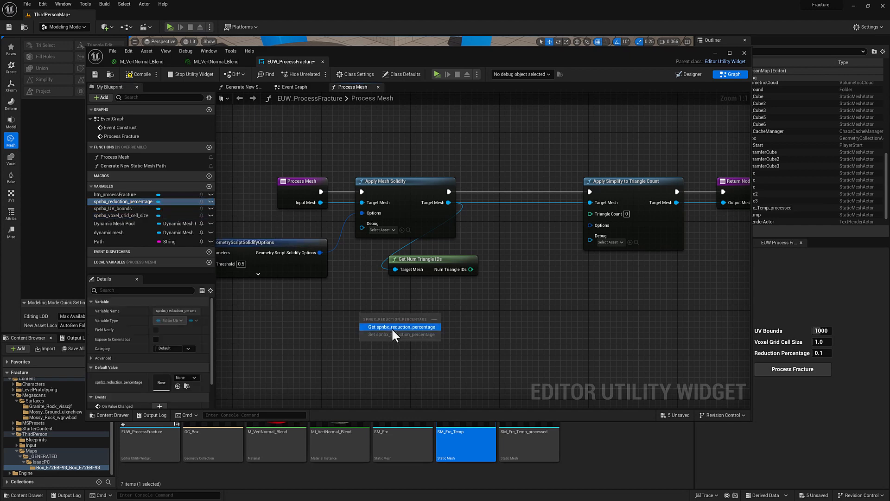
Multiply the triangle count by spnbx_reduction_percentage's Get Value for the simplify target
left_click(400, 327)
type("get value")
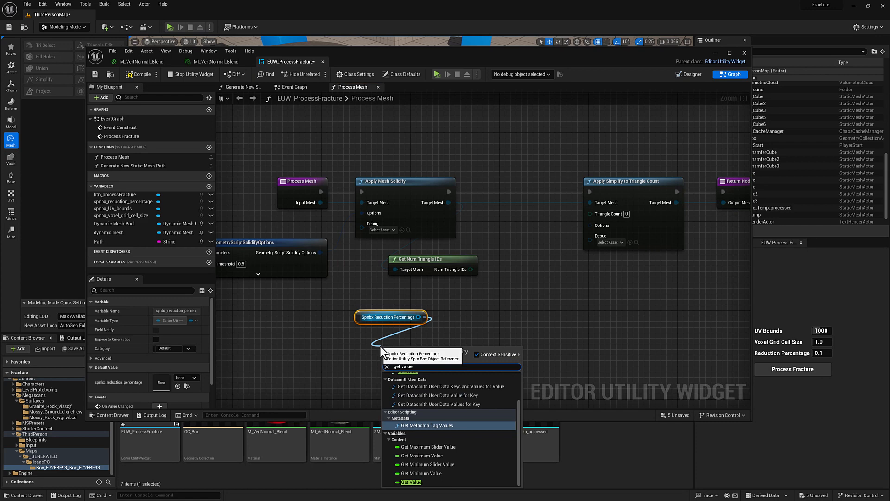
left_click(412, 482)
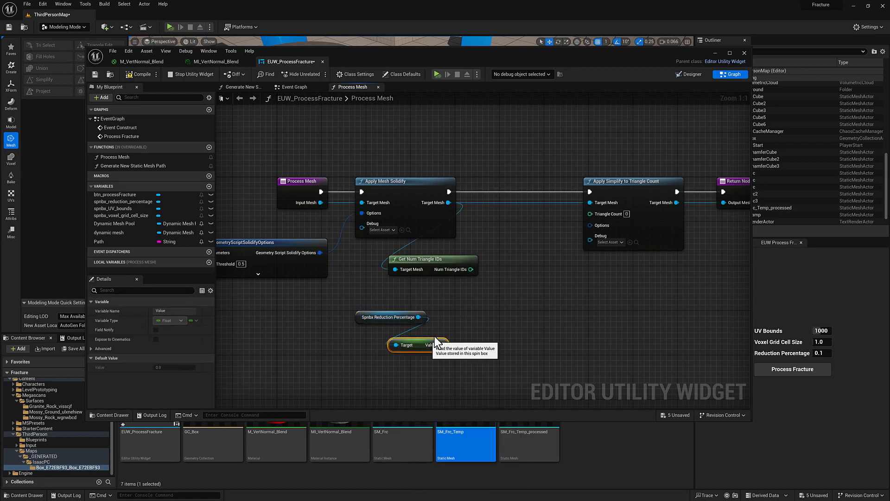
left_click_drag(470, 269, 502, 302)
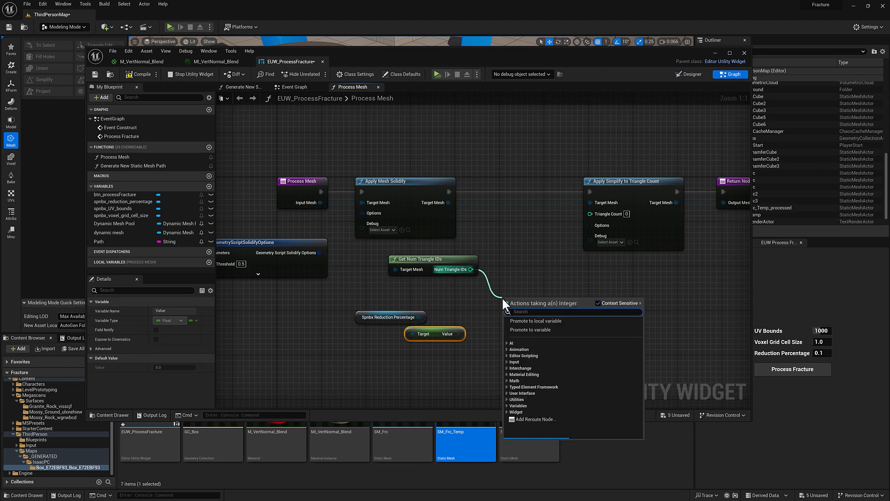
type("mul")
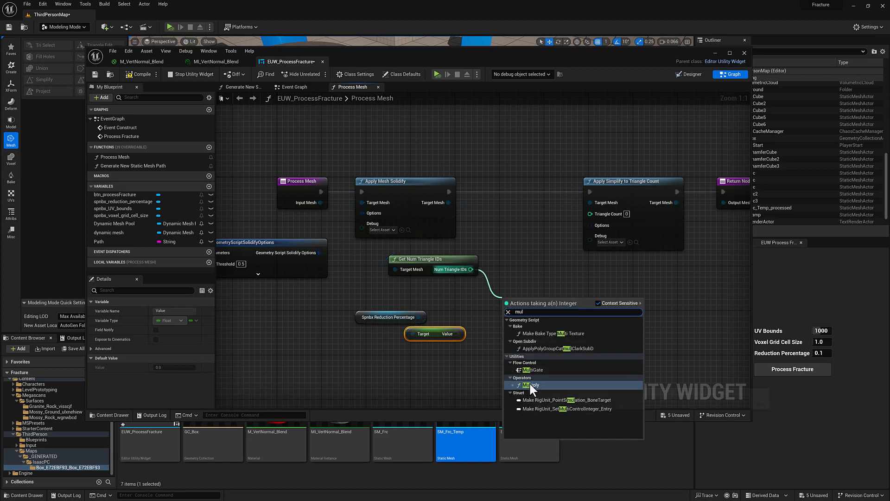
left_click(527, 385)
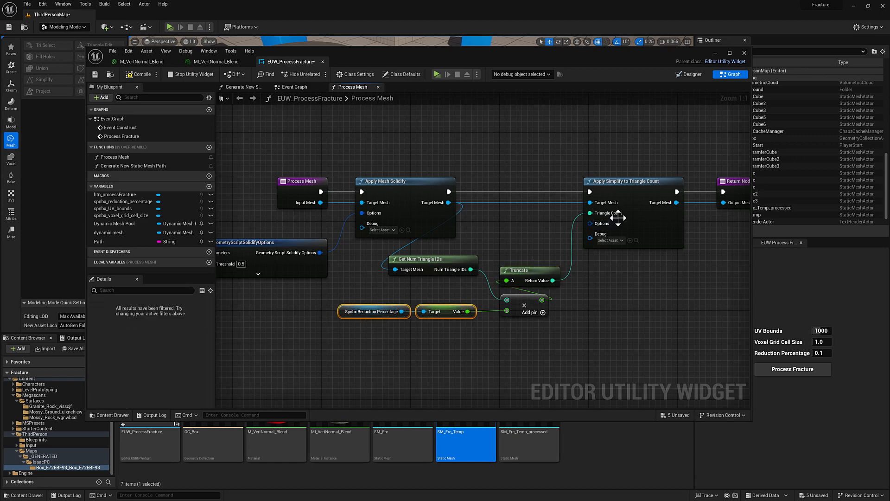
mouse_move(266, 128)
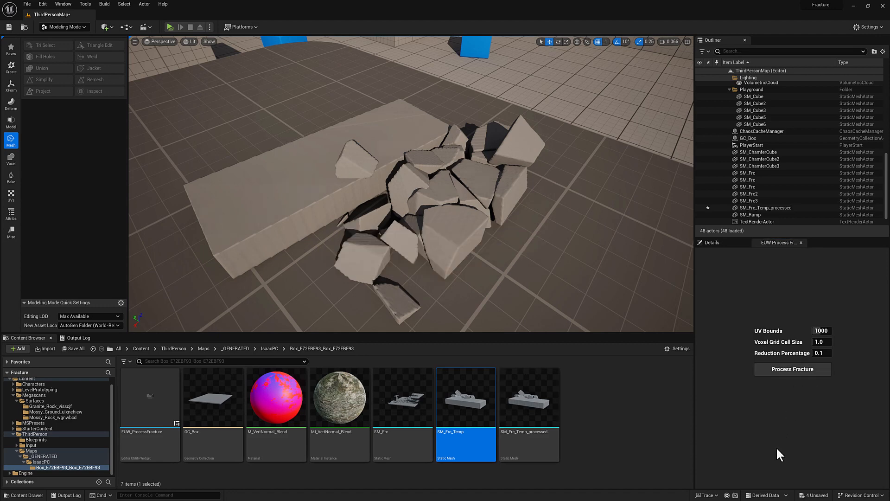
Enable Show > Advanced > Mesh Edges so the pieces' triangle edges display in the viewport
left_click(210, 41)
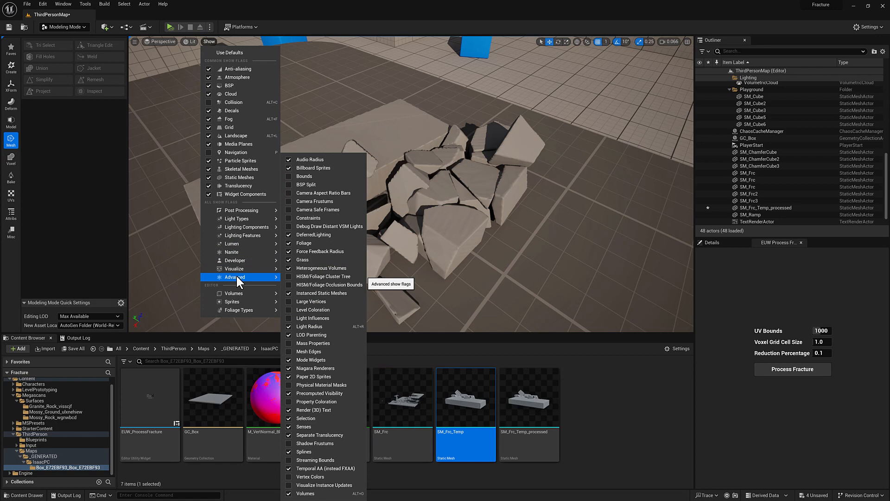
left_click(309, 351)
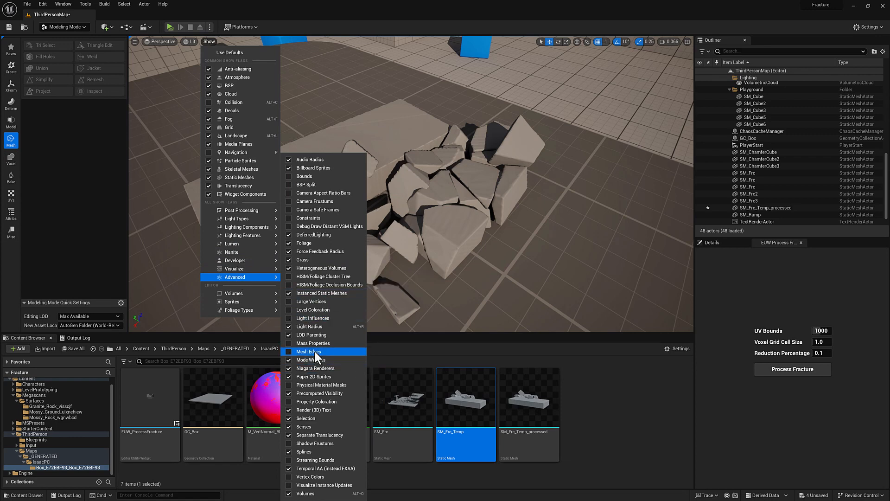
left_click(288, 350)
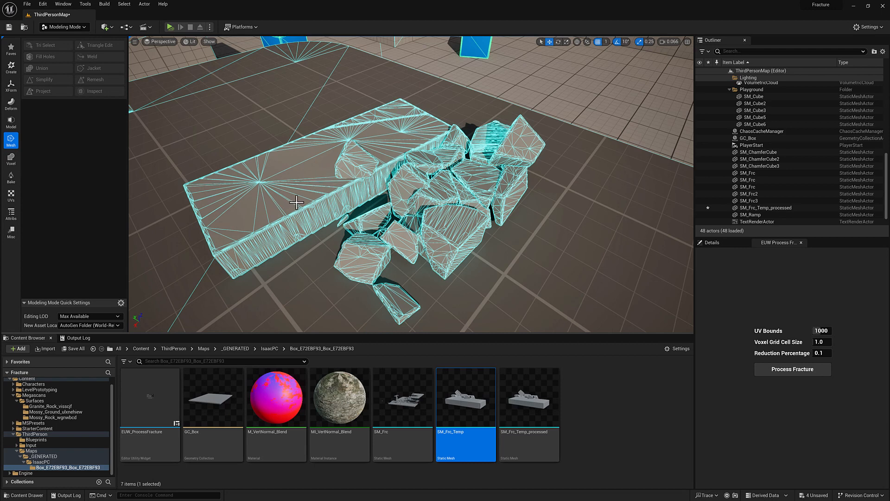
mouse_move(435, 203)
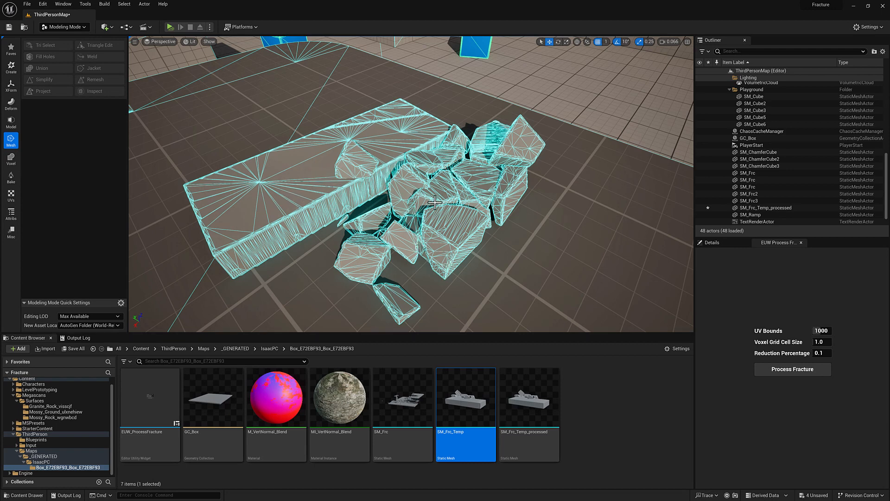
mouse_move(321, 161)
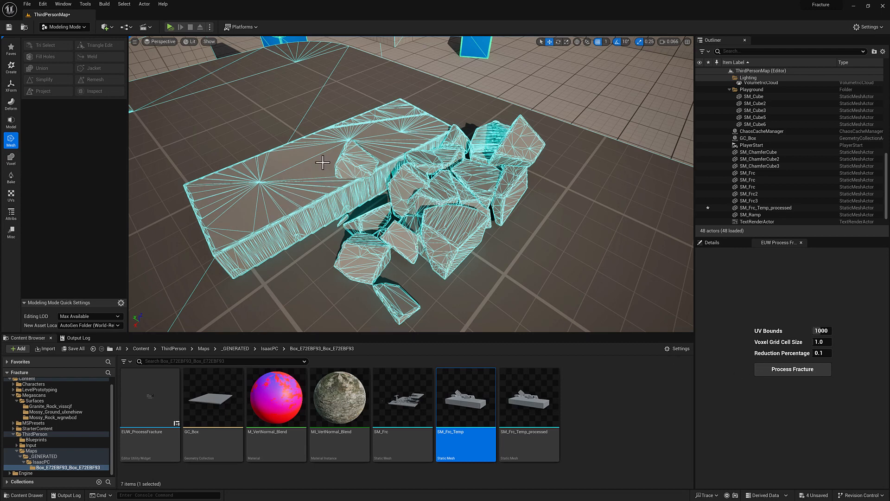
Add a Set Mesh UVs from Box Projection node on the simplified mesh before the Return Node
double_click(149, 397)
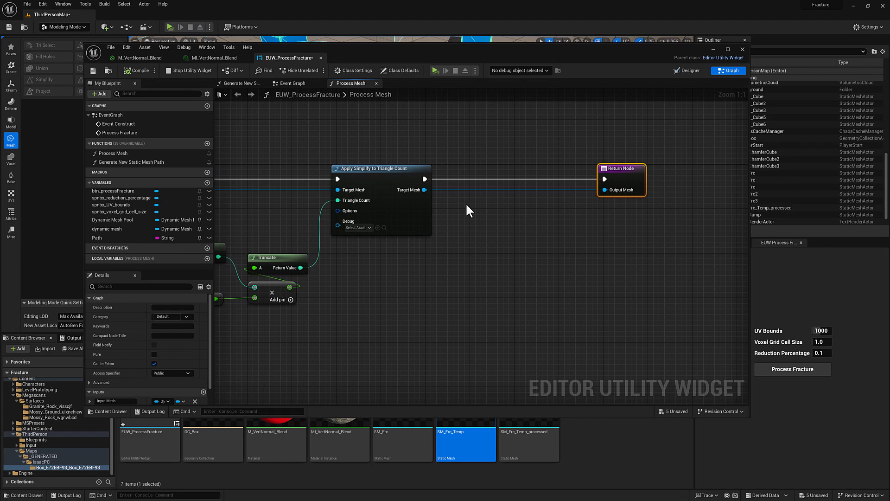
left_click_drag(422, 189, 479, 238)
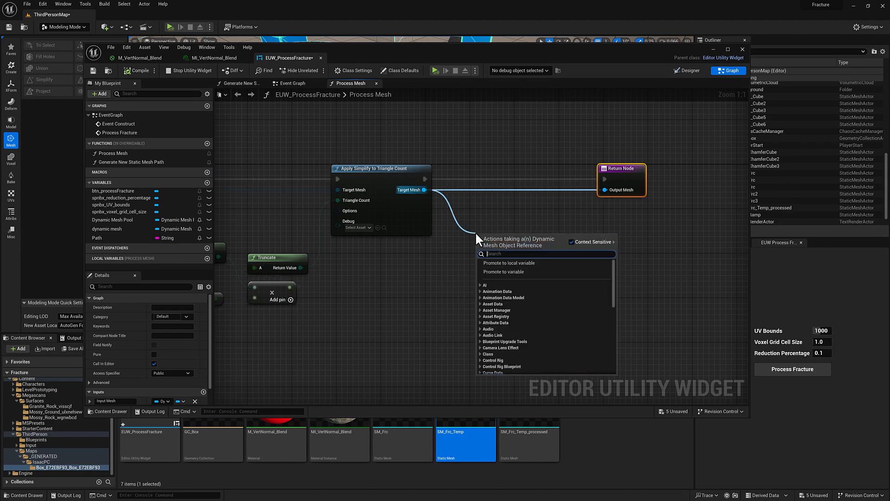
type("uv projec")
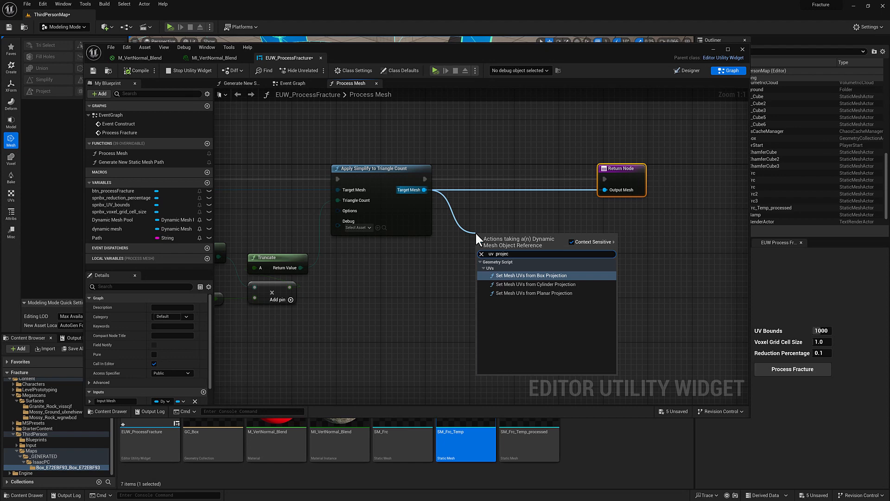
mouse_move(534, 284)
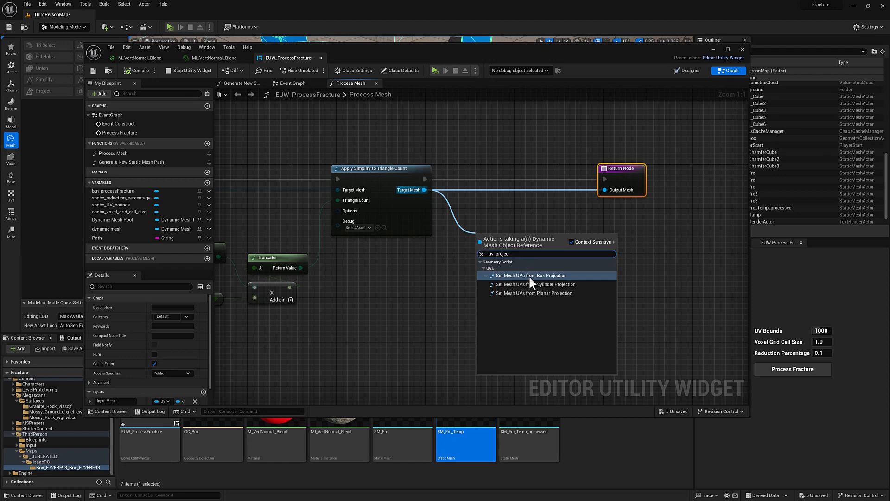
left_click(532, 276)
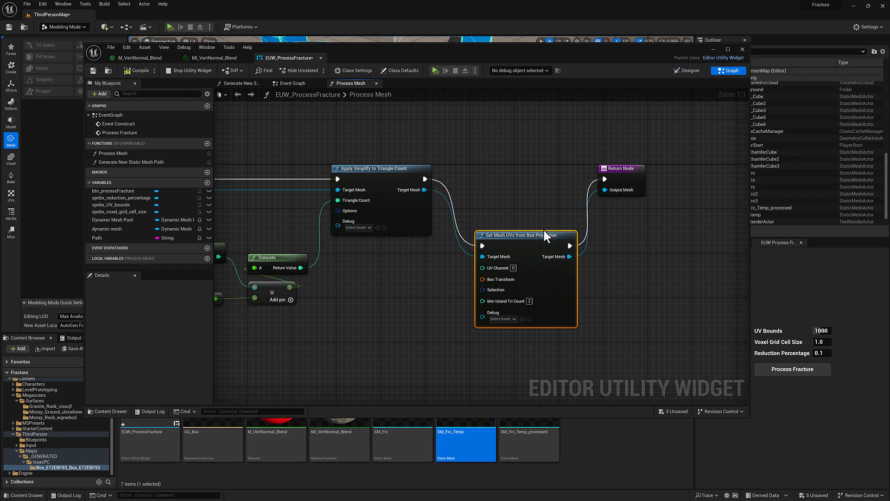
left_click_drag(525, 234, 509, 168)
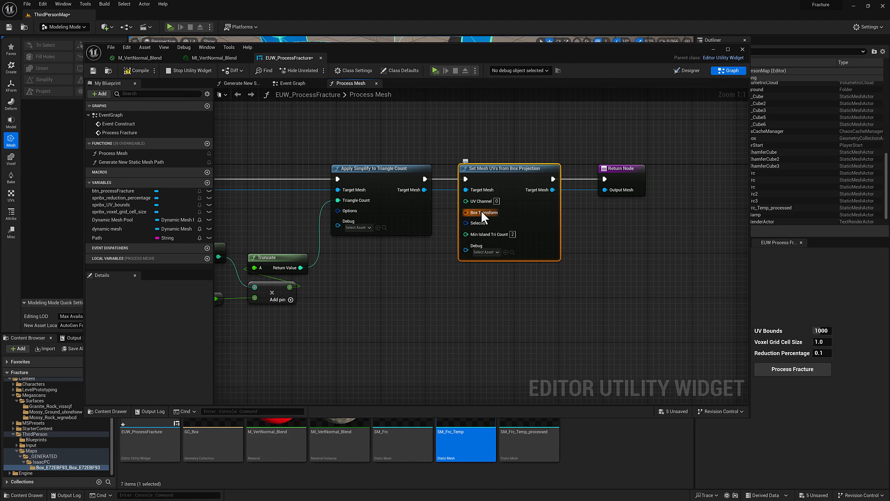
mouse_move(463, 228)
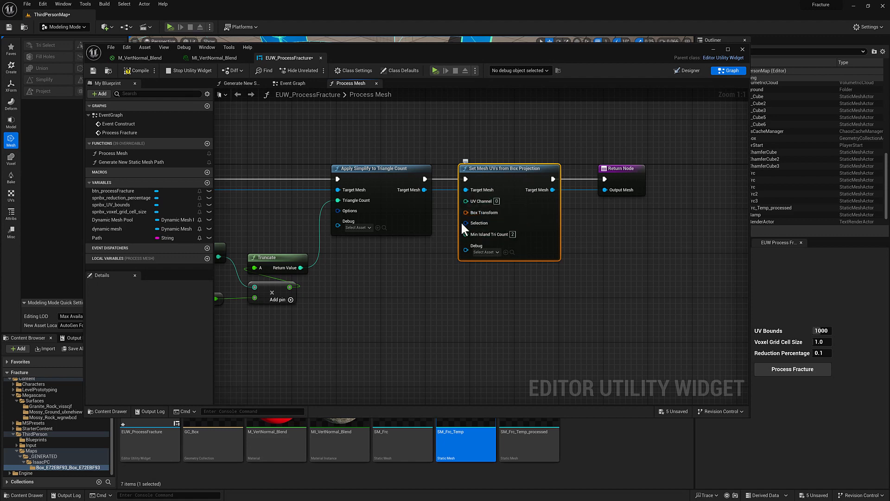
Add a Make Transform node to supply the box projection's transform
left_click(426, 328)
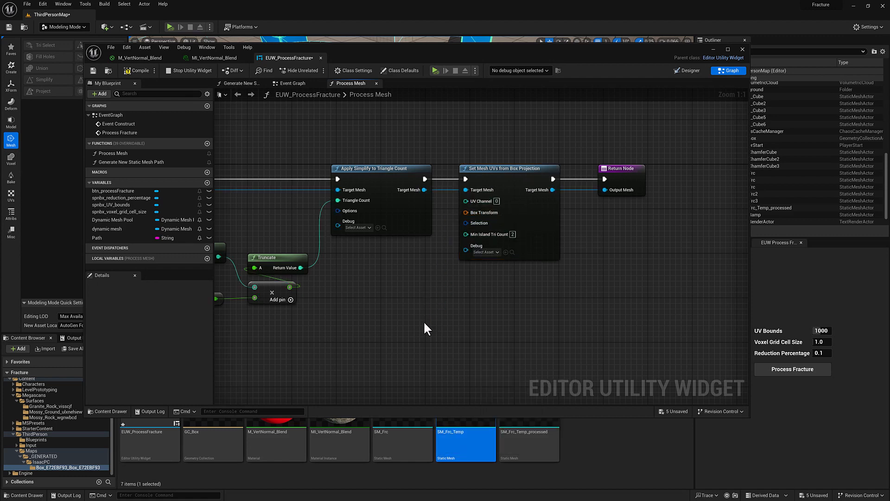
right_click(426, 328)
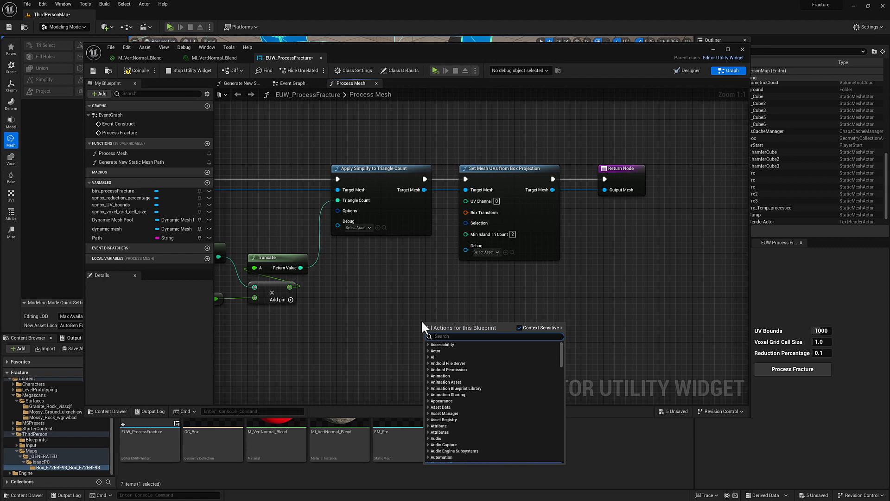
type("make trans")
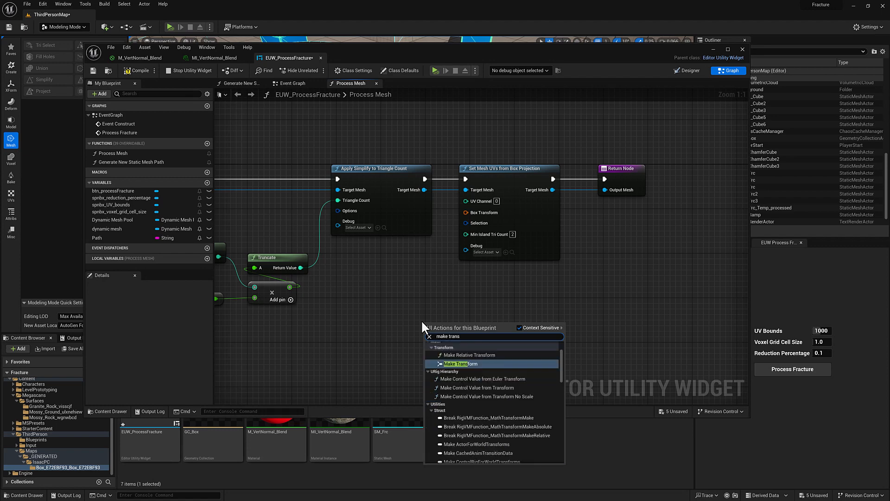
left_click(460, 363)
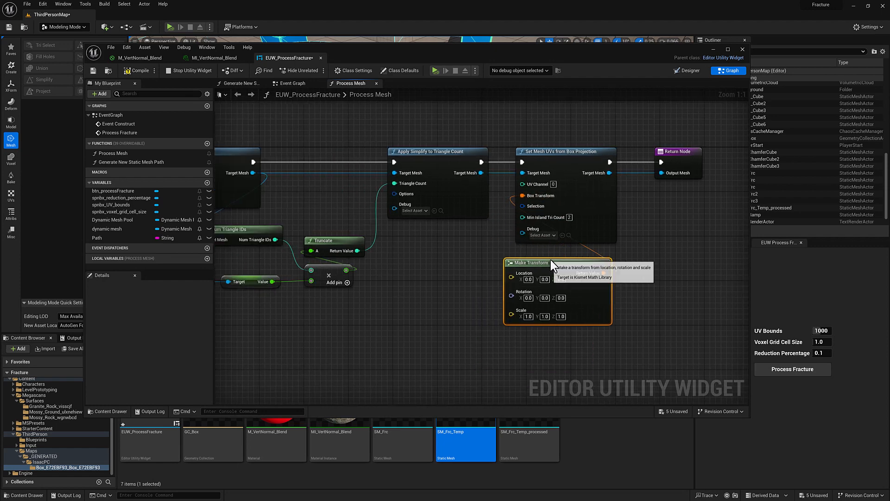
left_click(686, 70)
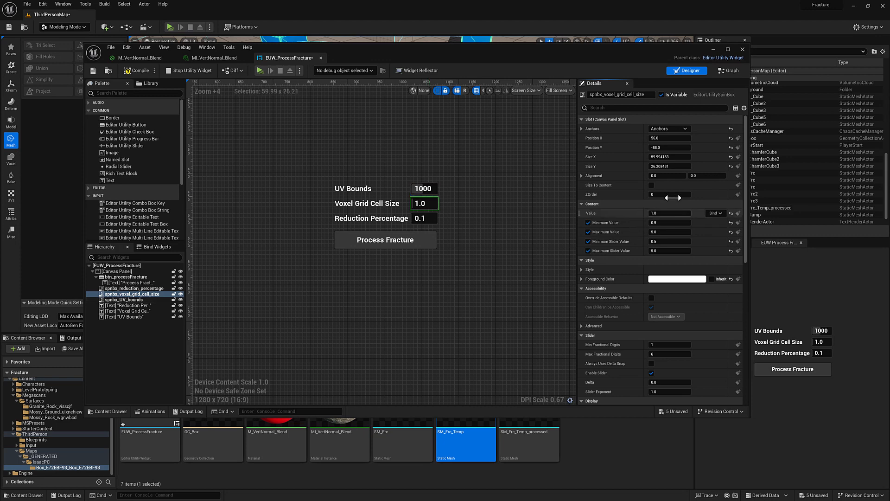
mouse_move(430, 193)
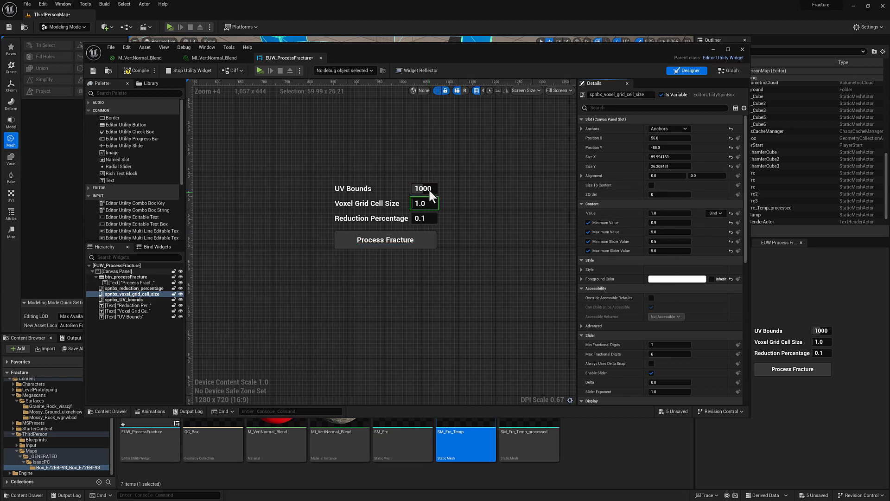
left_click(424, 188)
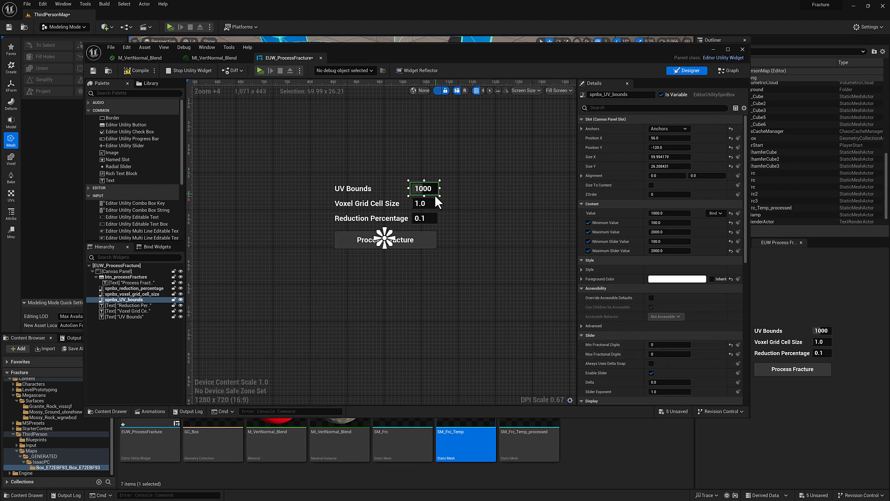
left_click(729, 71)
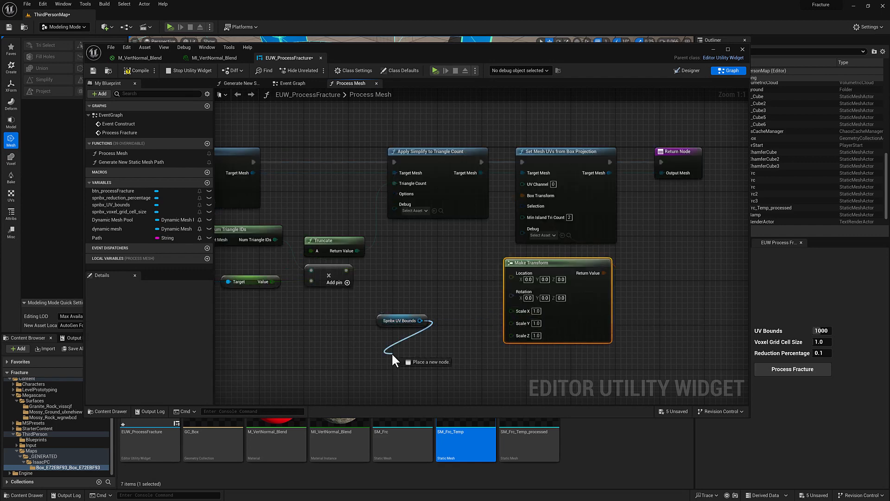
Add a Get Value node reading the UV Bounds spin box for the transform scale
left_click(400, 348)
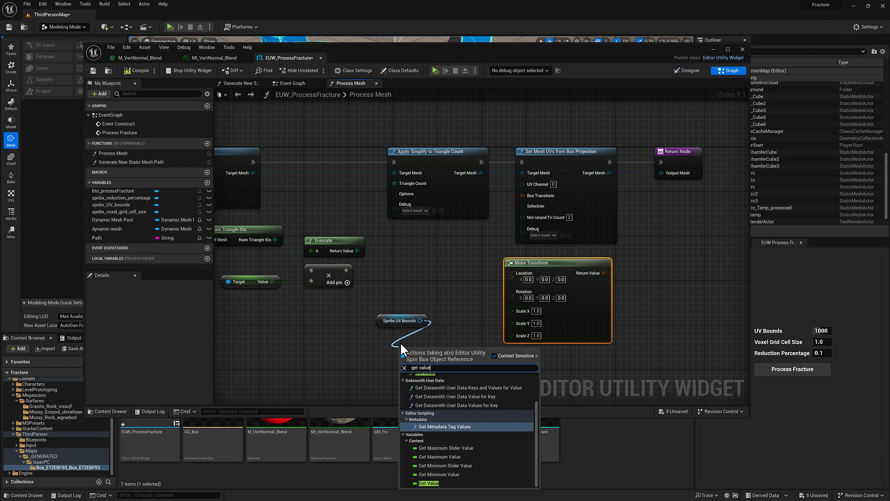
mouse_move(426, 486)
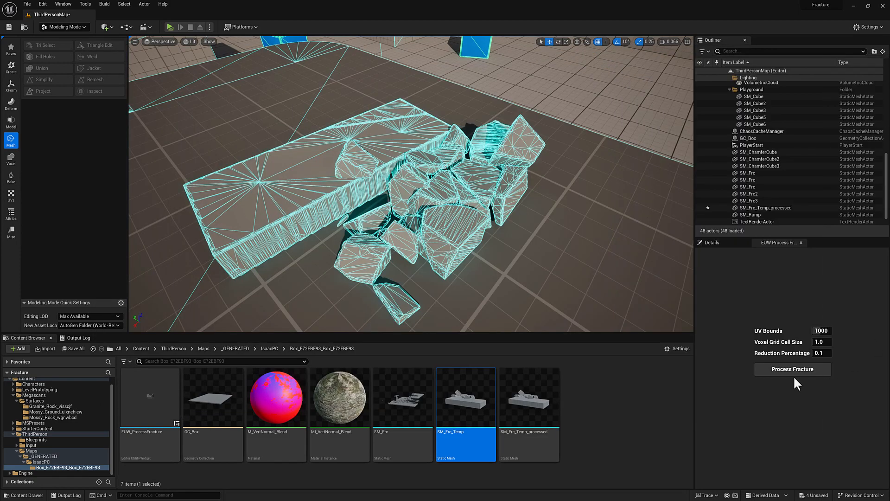
mouse_move(790, 378)
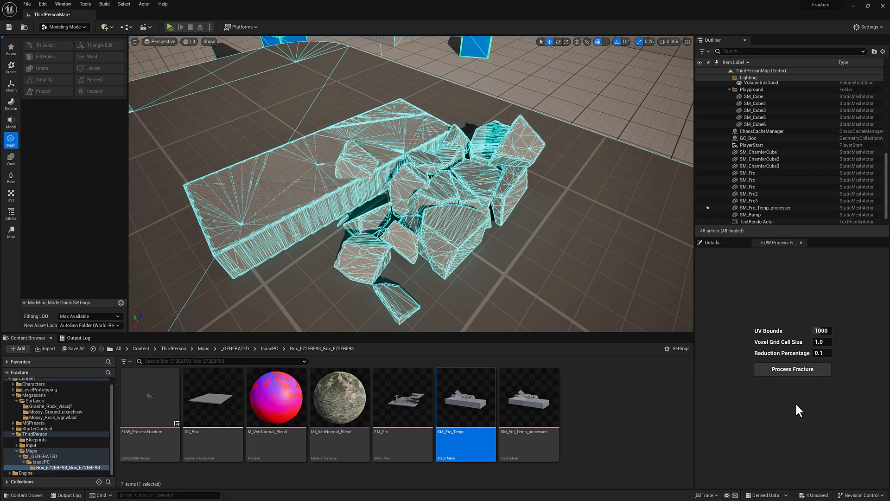
mouse_move(335, 419)
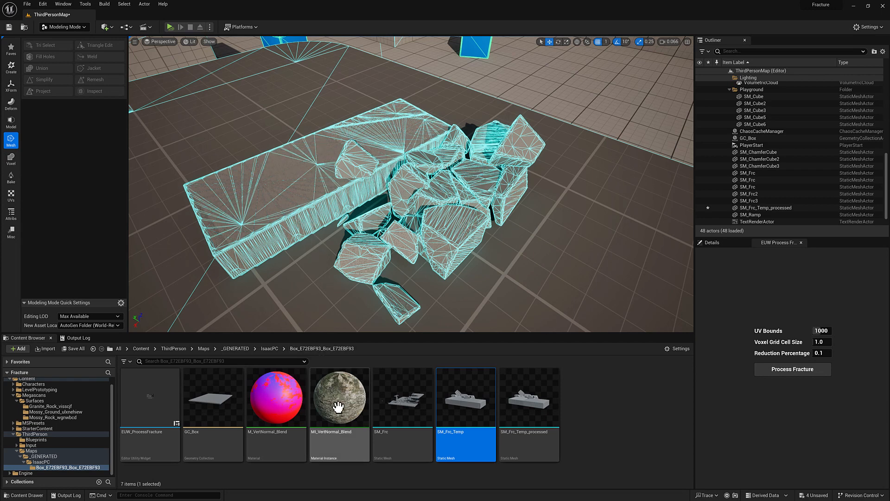
Apply the MI_VertNormal_Blend rock material instance to the fractured pieces
left_click(339, 410)
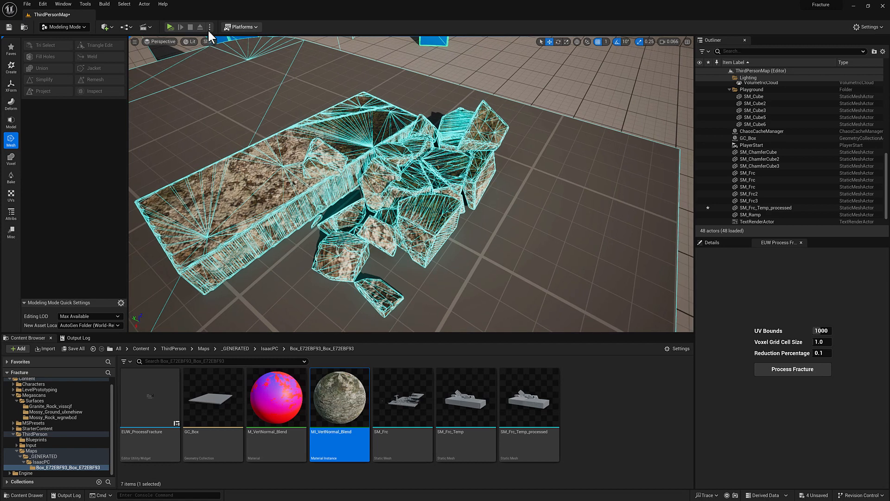
left_click(210, 42)
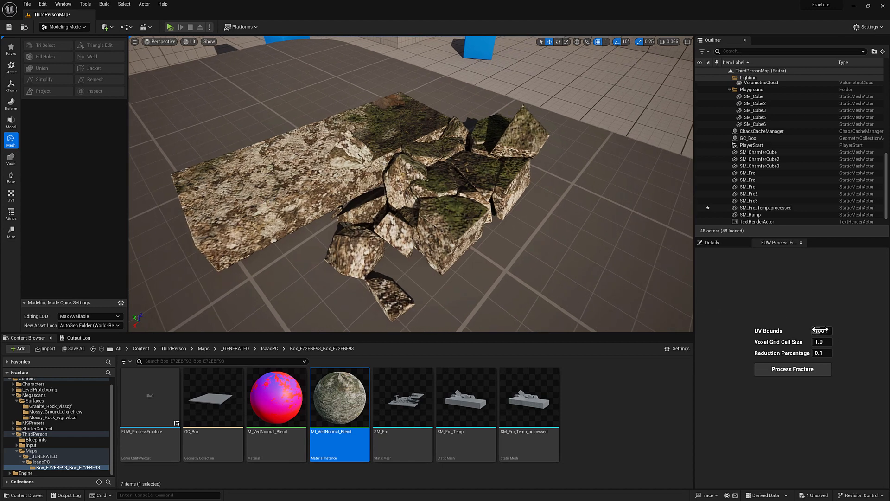
Set UV Bounds to 2000 and select the processed fracture mesh asset
left_click(822, 330)
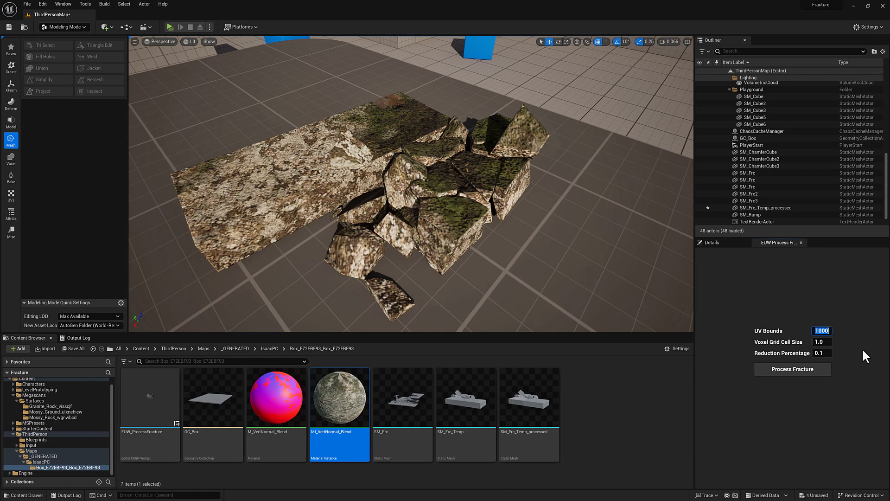
type("2000")
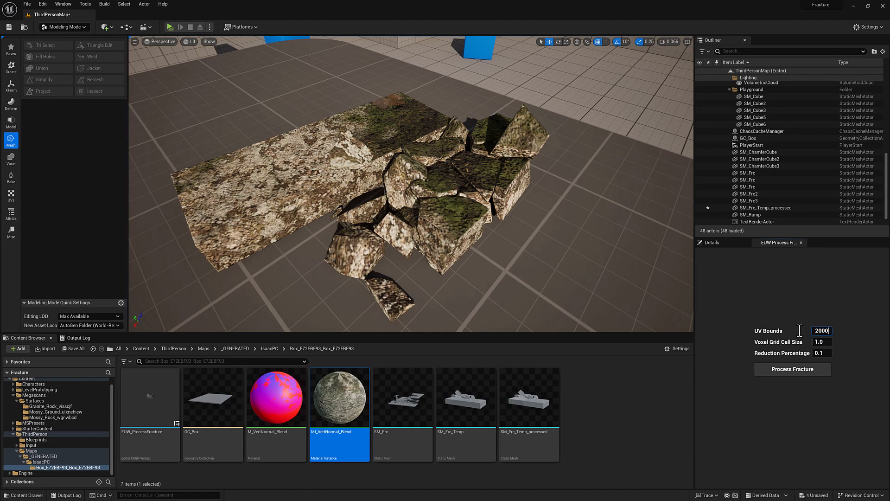
mouse_move(510, 310)
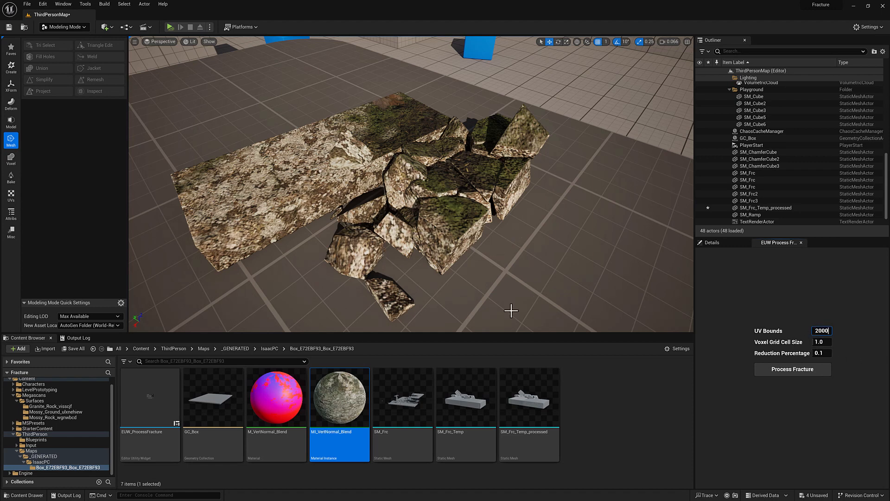
left_click(529, 404)
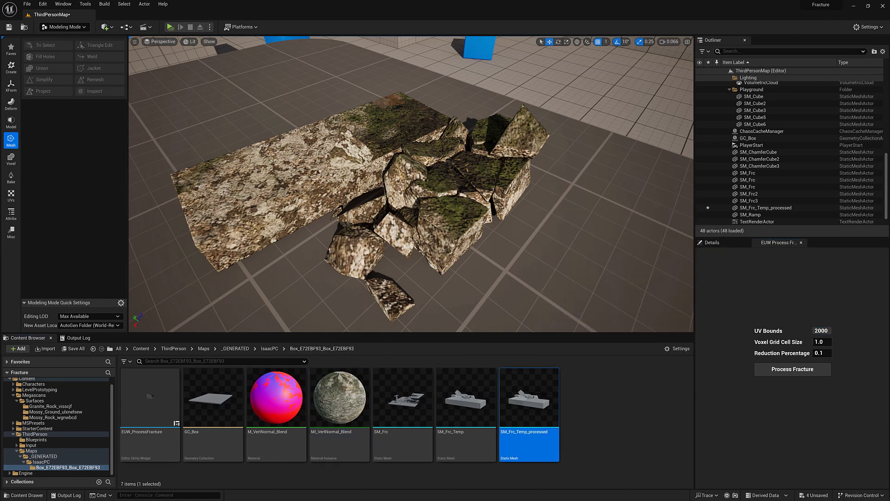
mouse_move(436, 213)
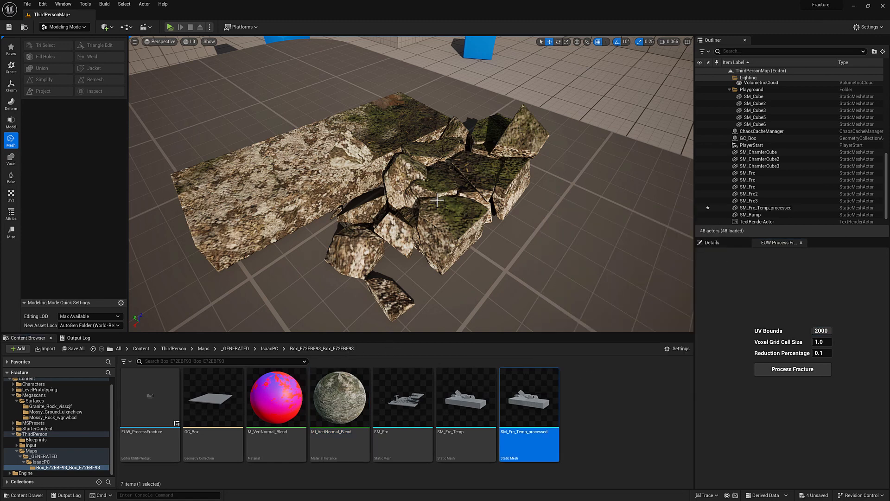
left_click(11, 194)
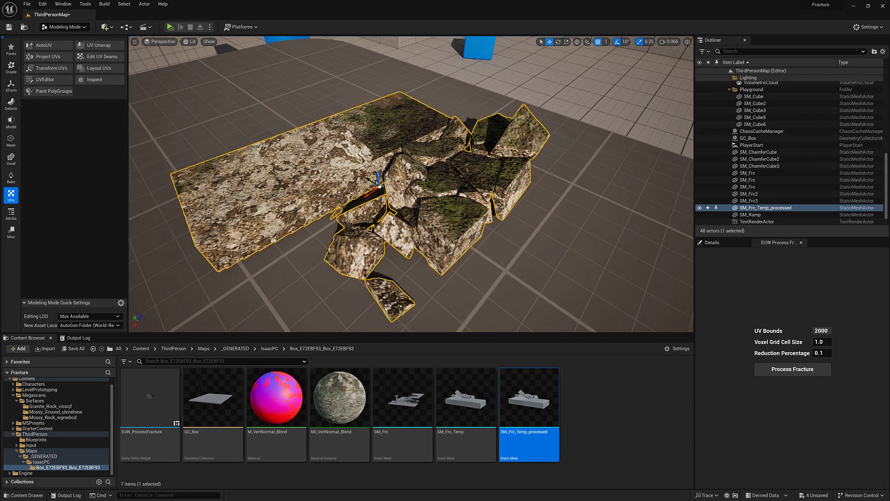
double_click(528, 404)
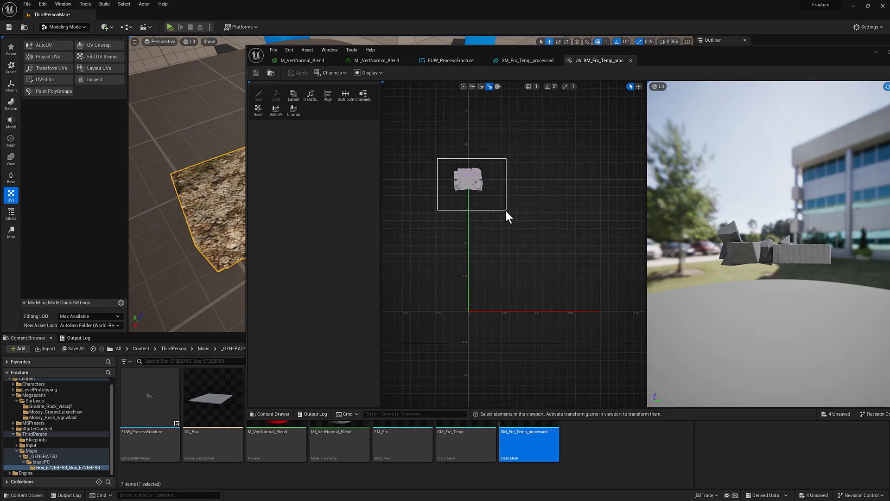
left_click(471, 182)
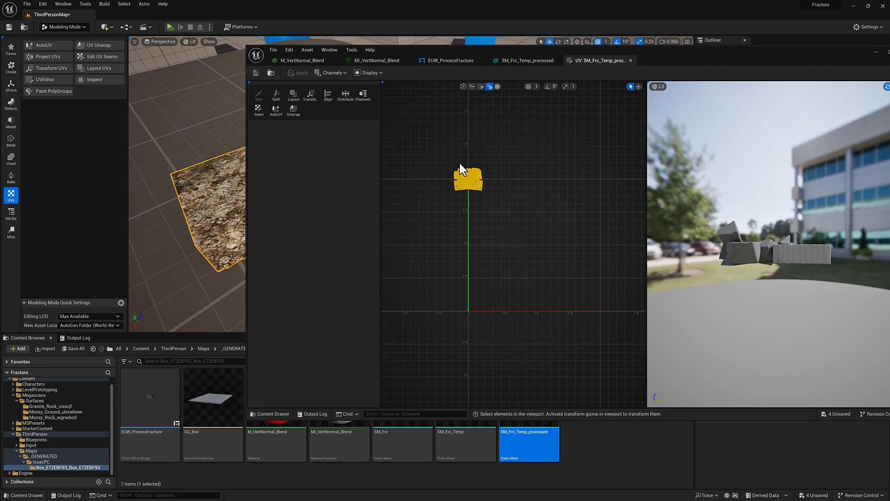
mouse_move(463, 55)
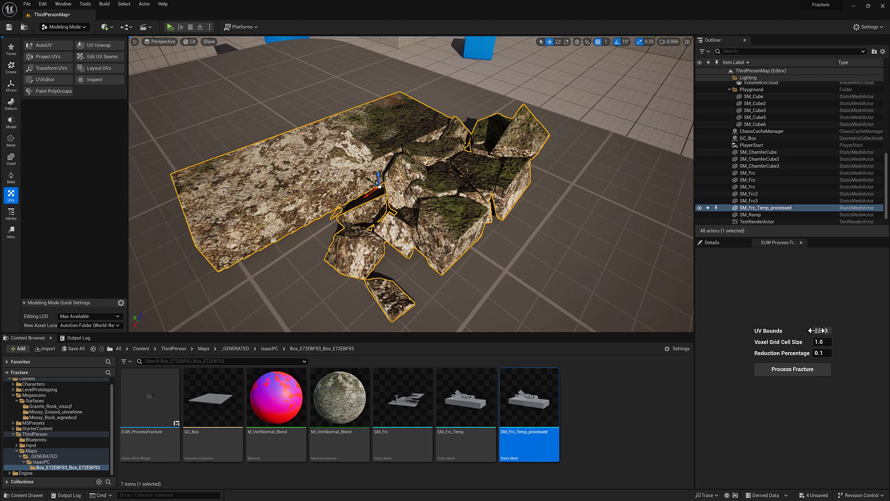
Set the widget's UV Bounds value to 500
left_click(821, 330)
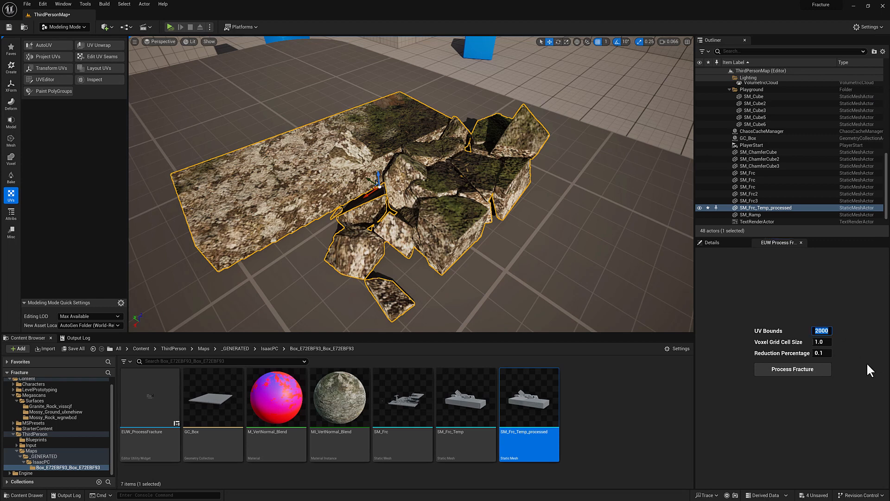
type("500")
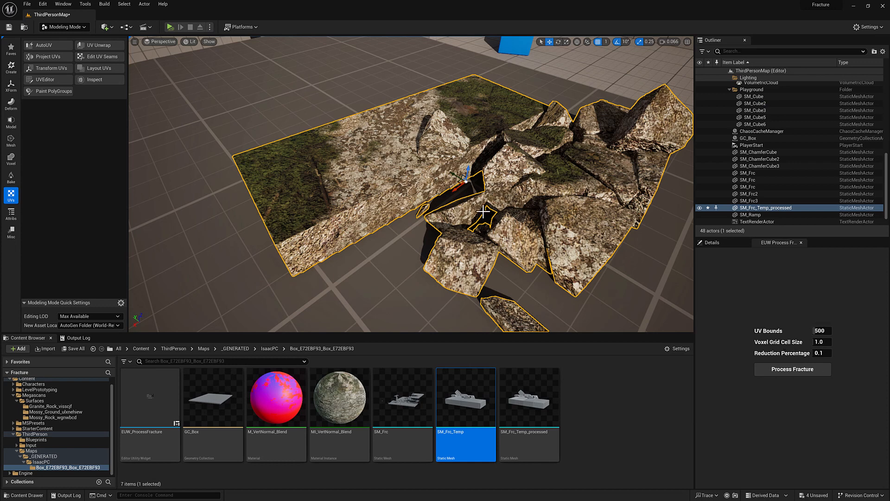
mouse_move(545, 243)
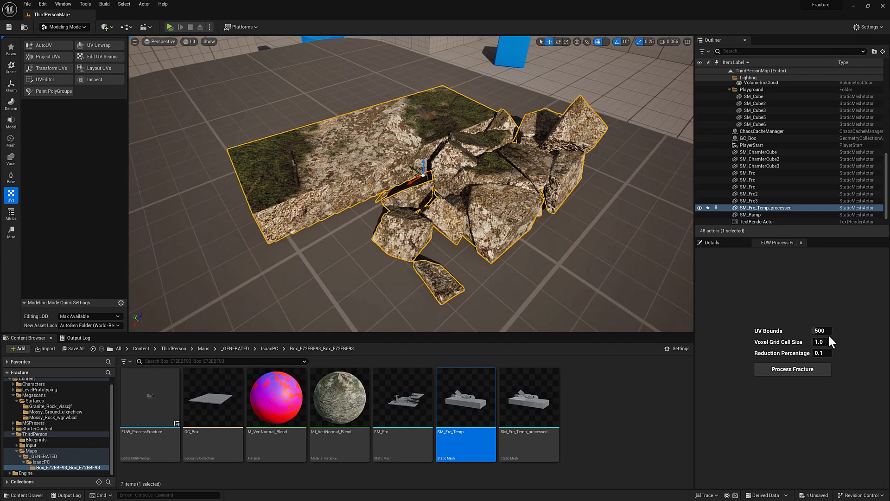
mouse_move(836, 306)
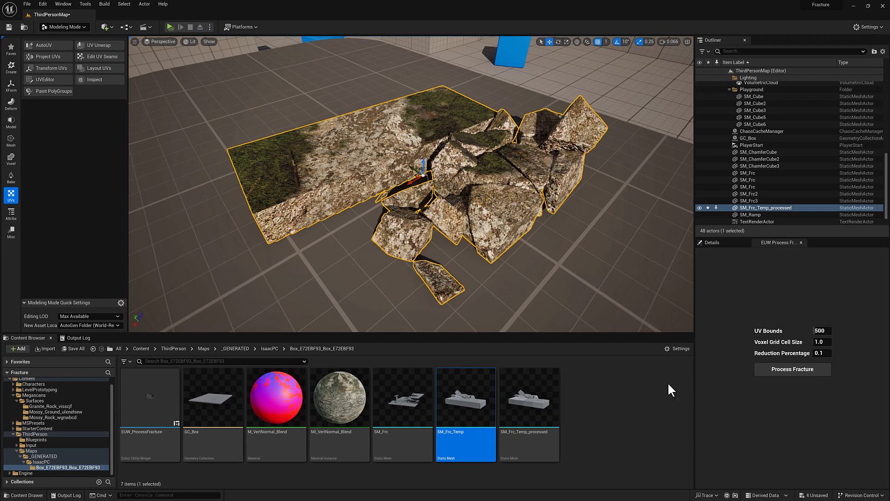
mouse_move(621, 389)
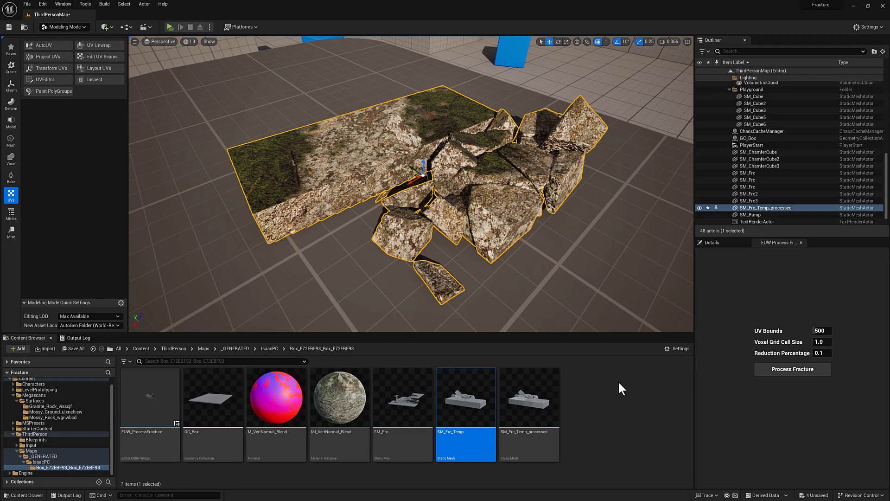
mouse_move(425, 228)
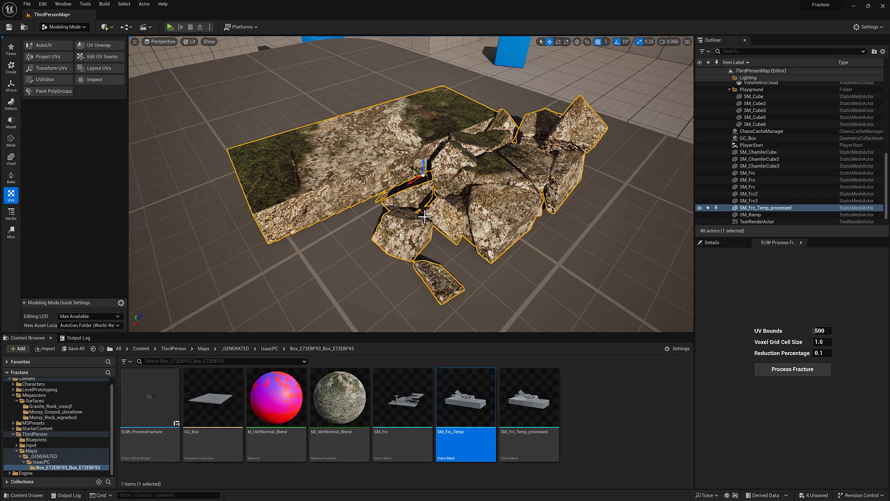
mouse_move(557, 393)
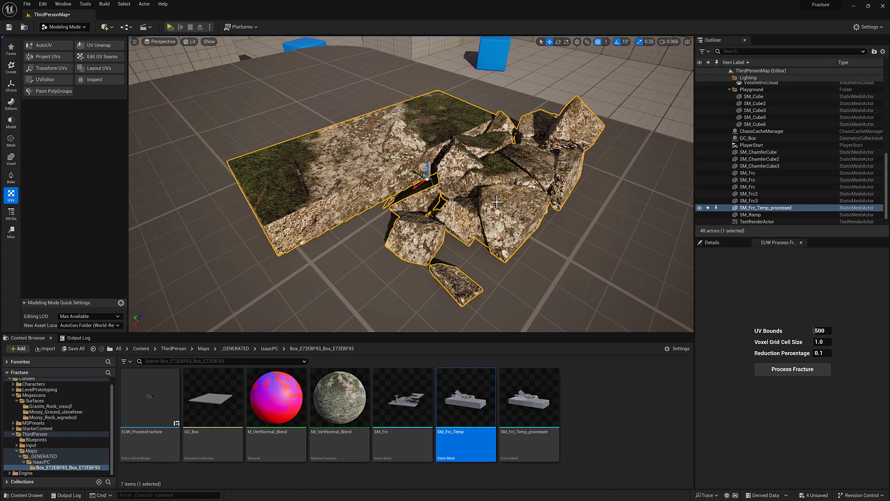
mouse_move(532, 237)
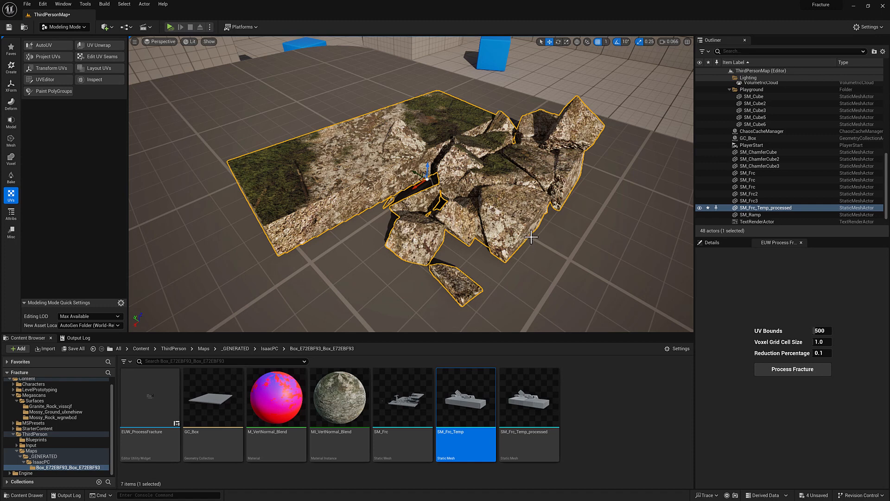